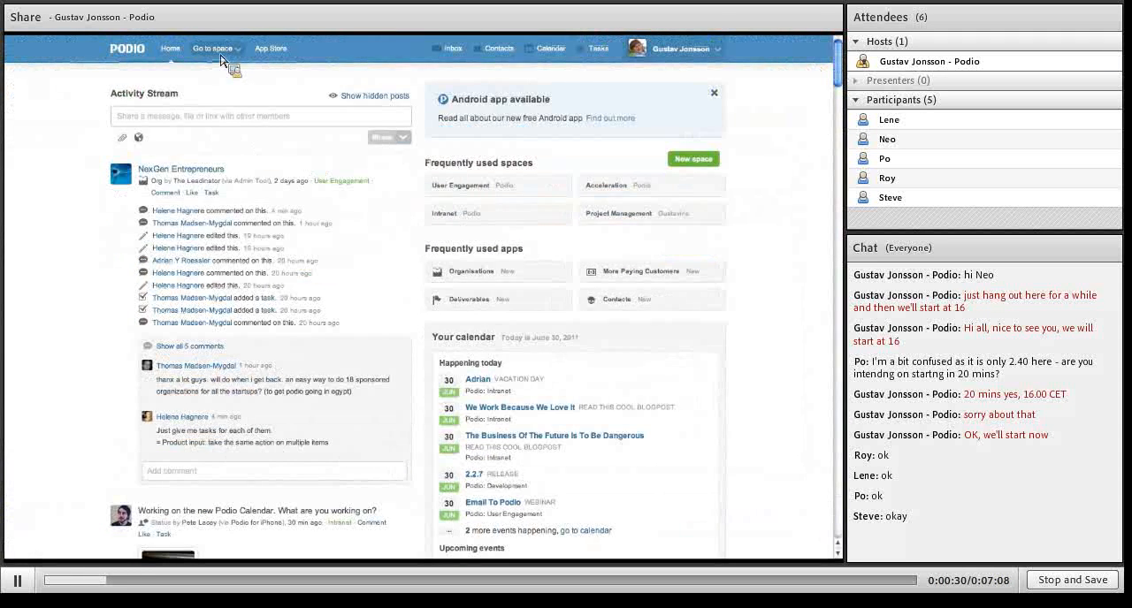
Navigate to the Recruitment space of The webinar's and enter its Candidates app
left_click(215, 50)
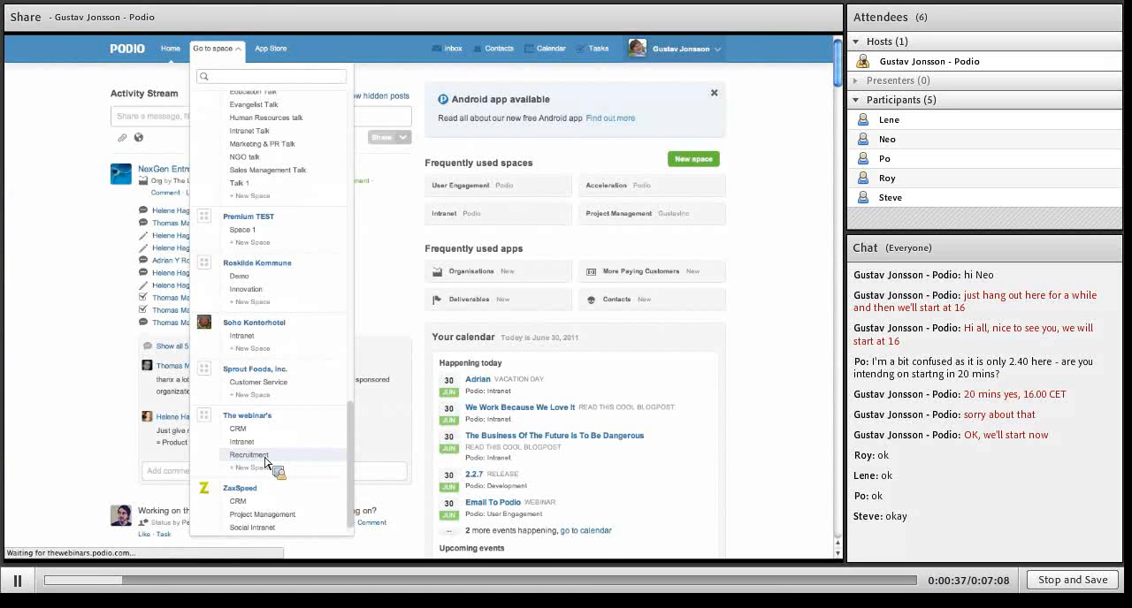
left_click(247, 454)
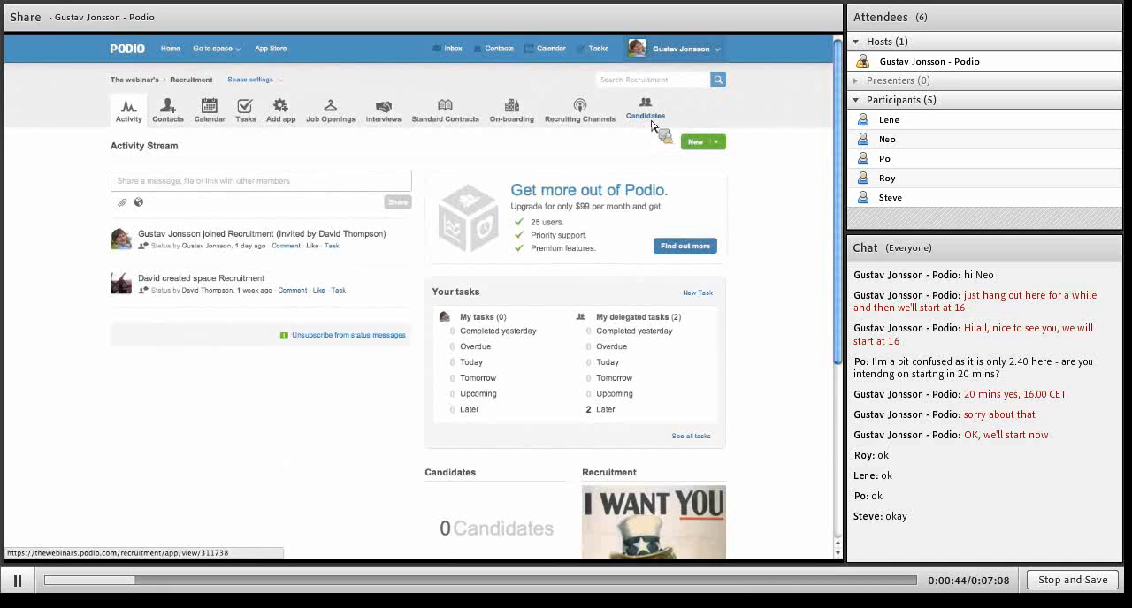
left_click(644, 109)
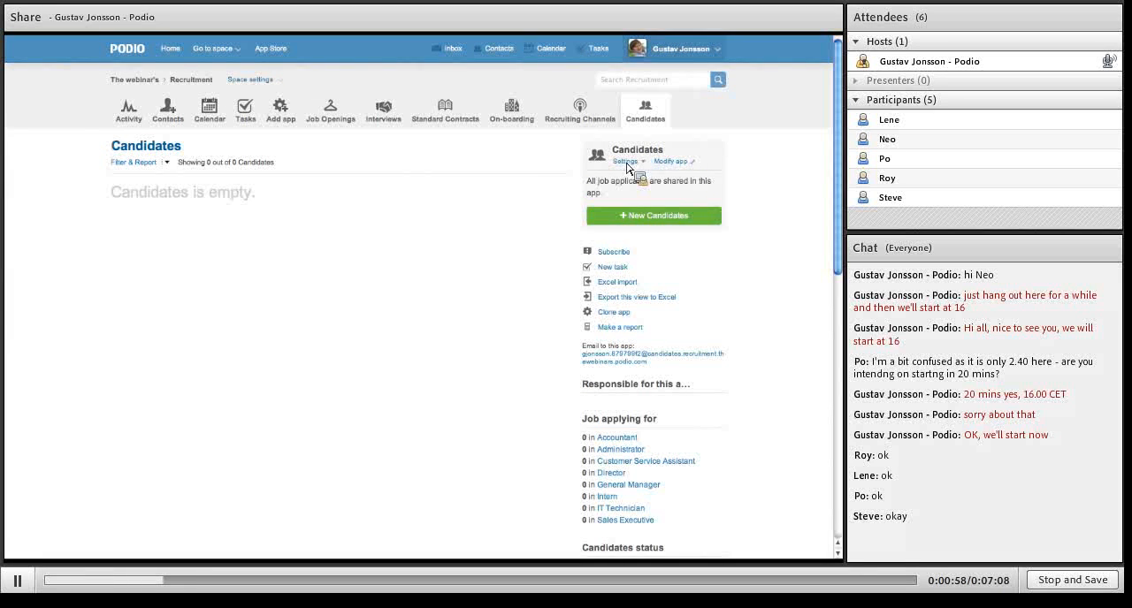
Enable Email to app for Candidates, mapping subject to Candidate's Name and body to Short résumé with attachments kept, and save
left_click(624, 161)
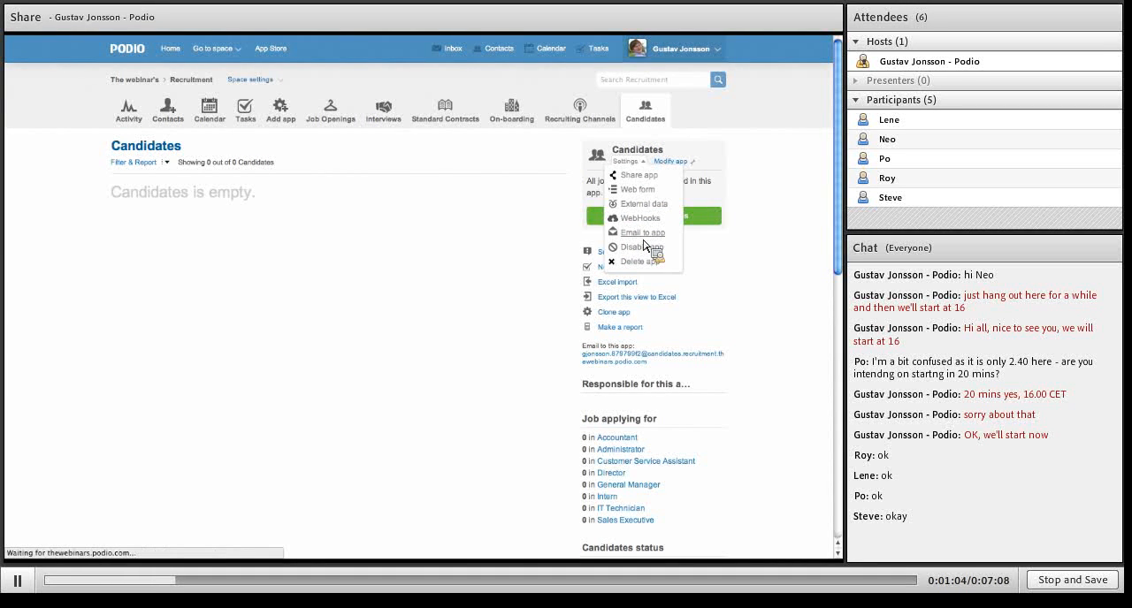
left_click(642, 232)
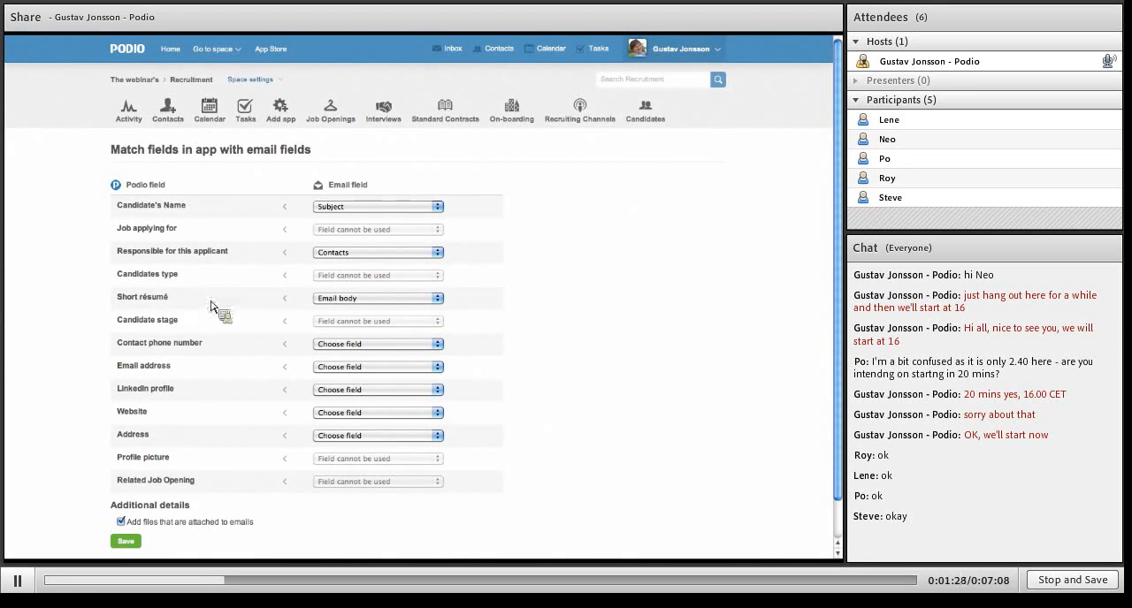
mouse_move(385, 304)
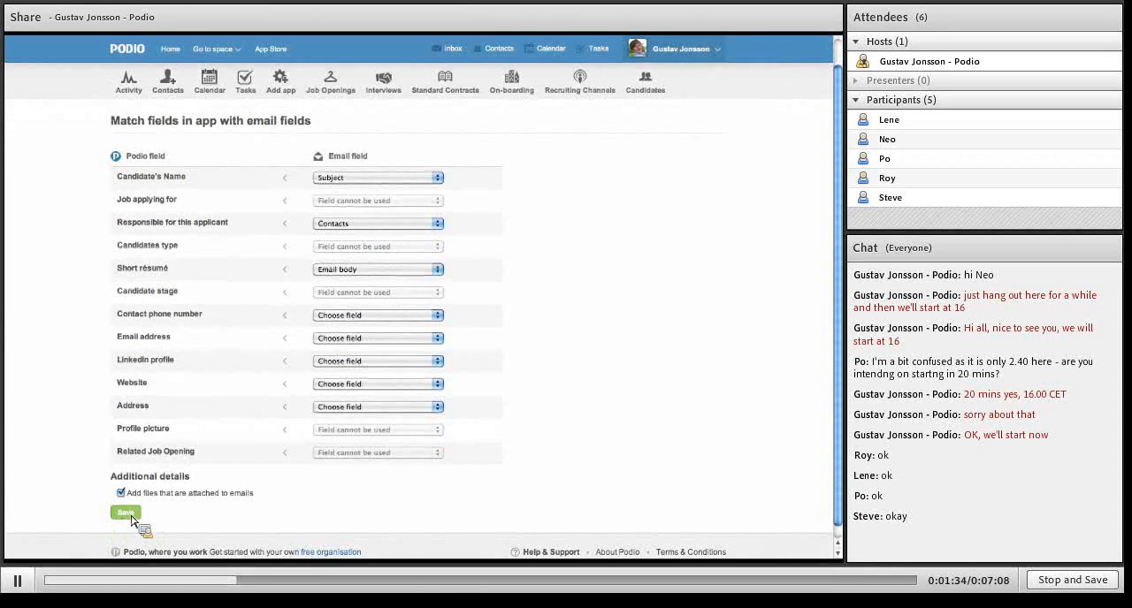
left_click(126, 513)
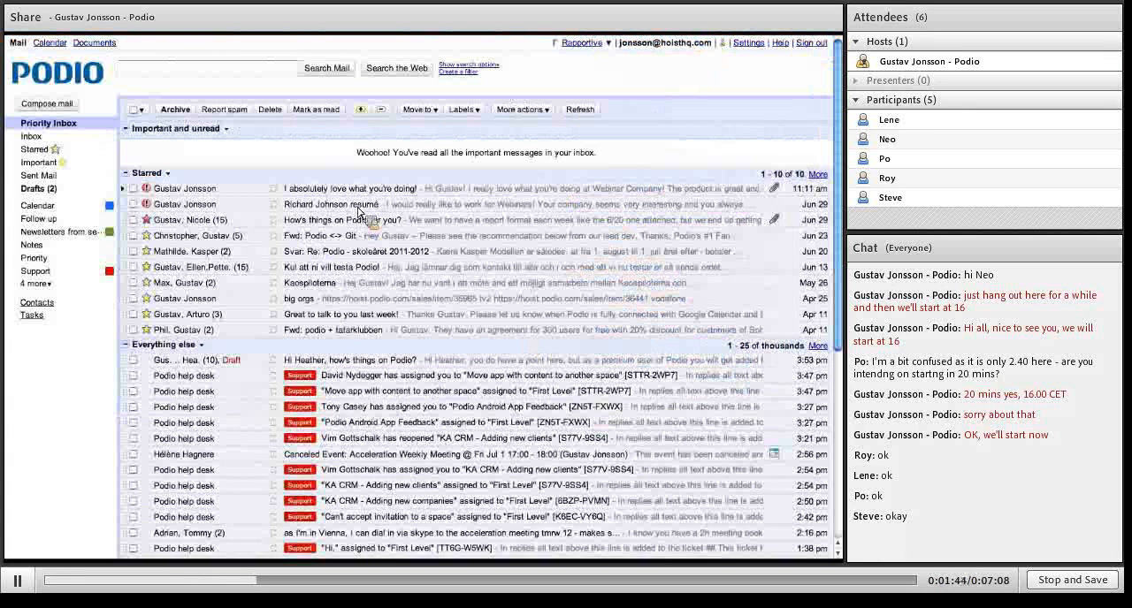
left_click(335, 205)
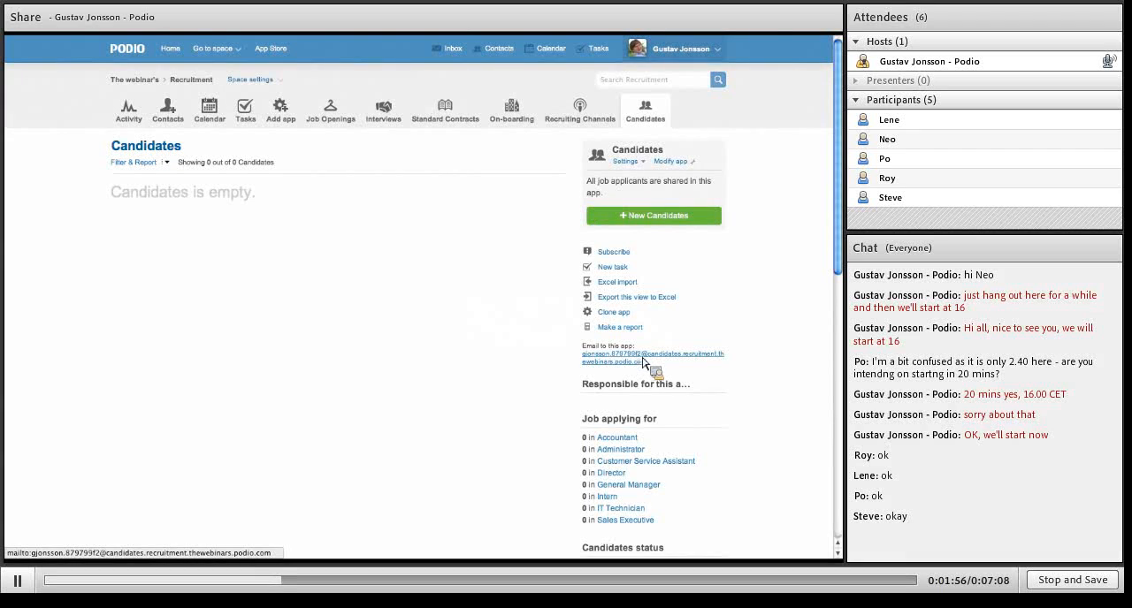
right_click(612, 354)
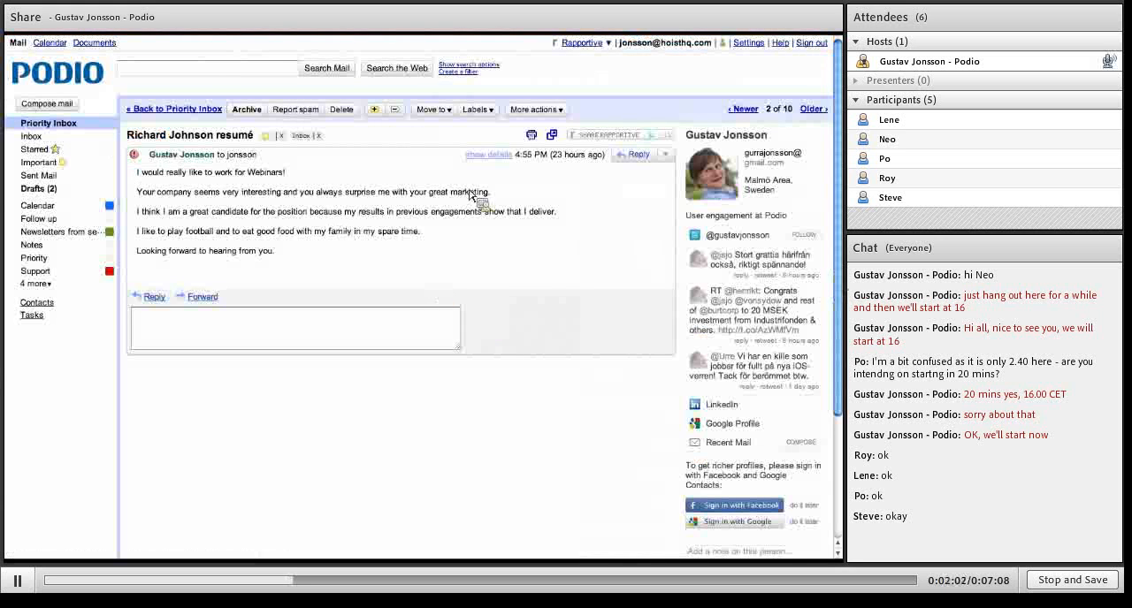
left_click(662, 154)
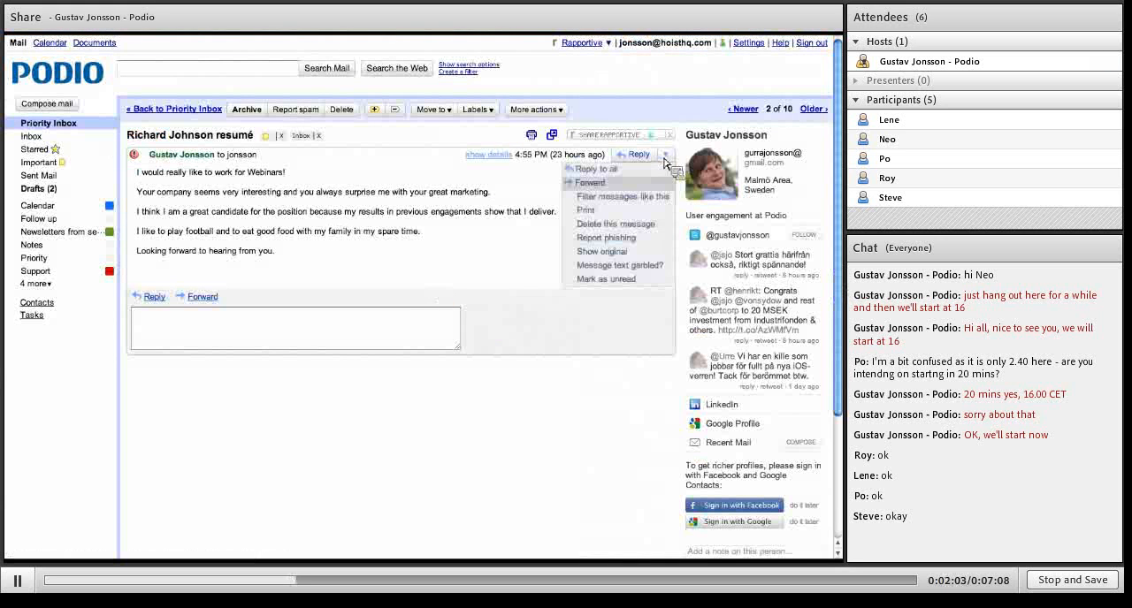
left_click(589, 182)
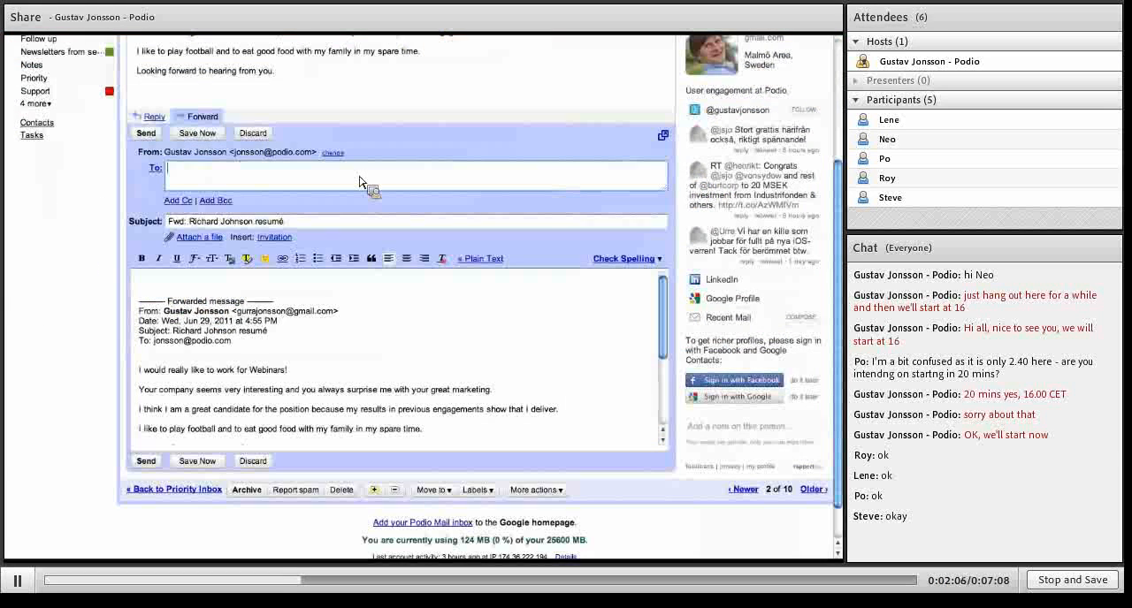
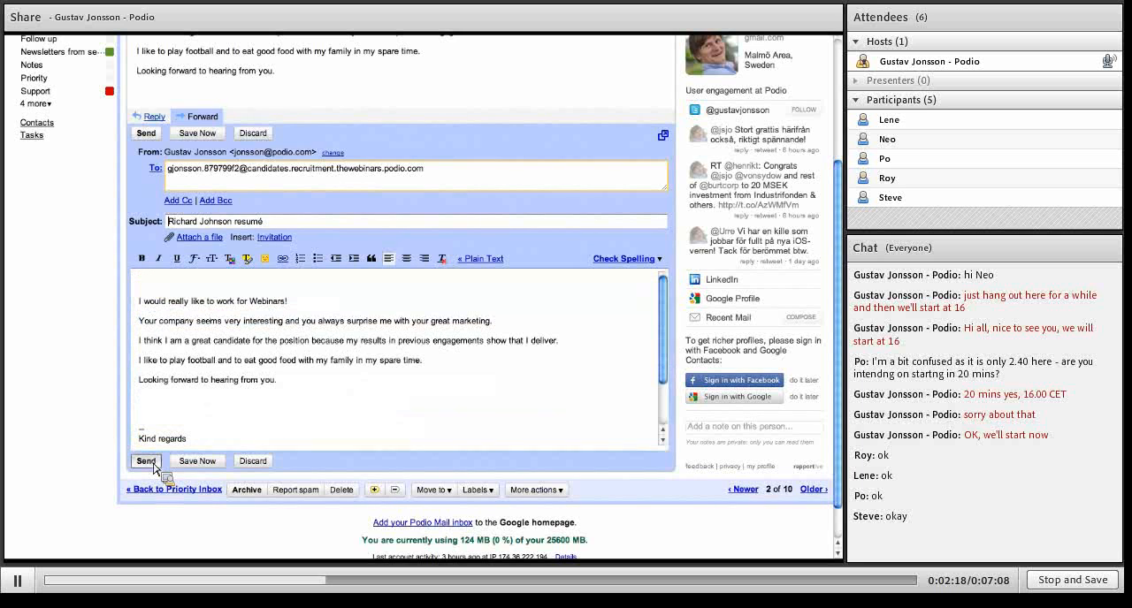
left_click(145, 460)
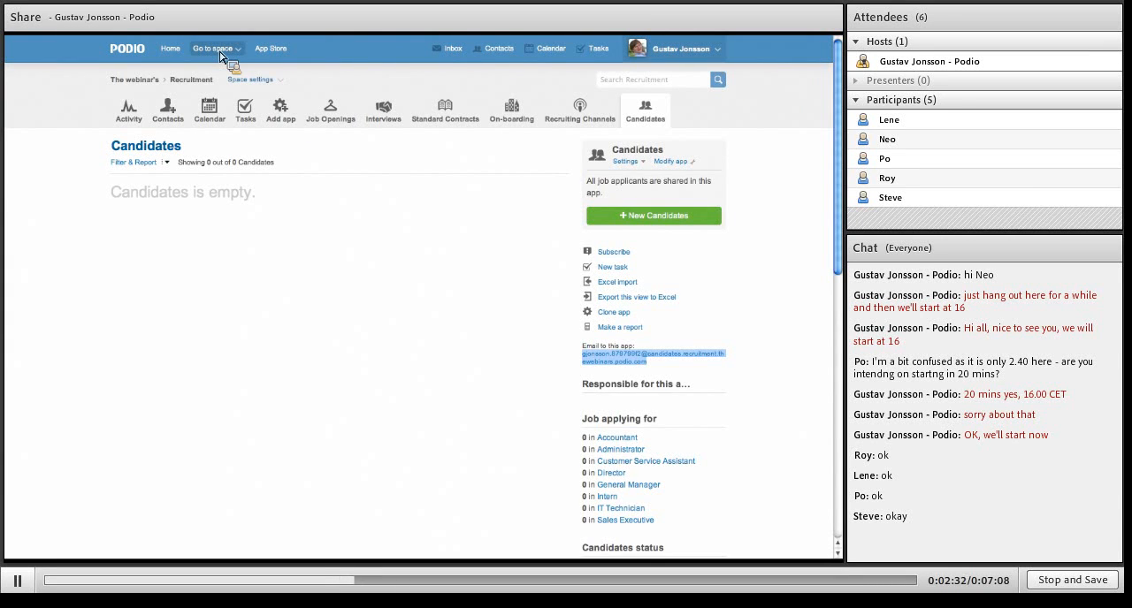
Switch from the spaces list to the Intranet space of The webinar's
left_click(212, 49)
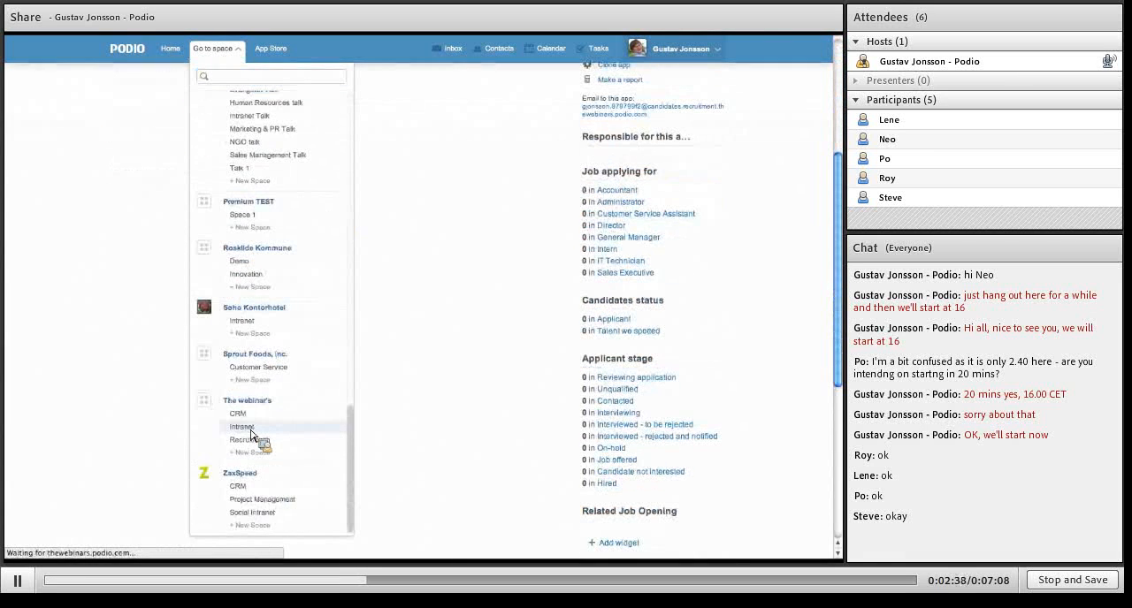
left_click(242, 428)
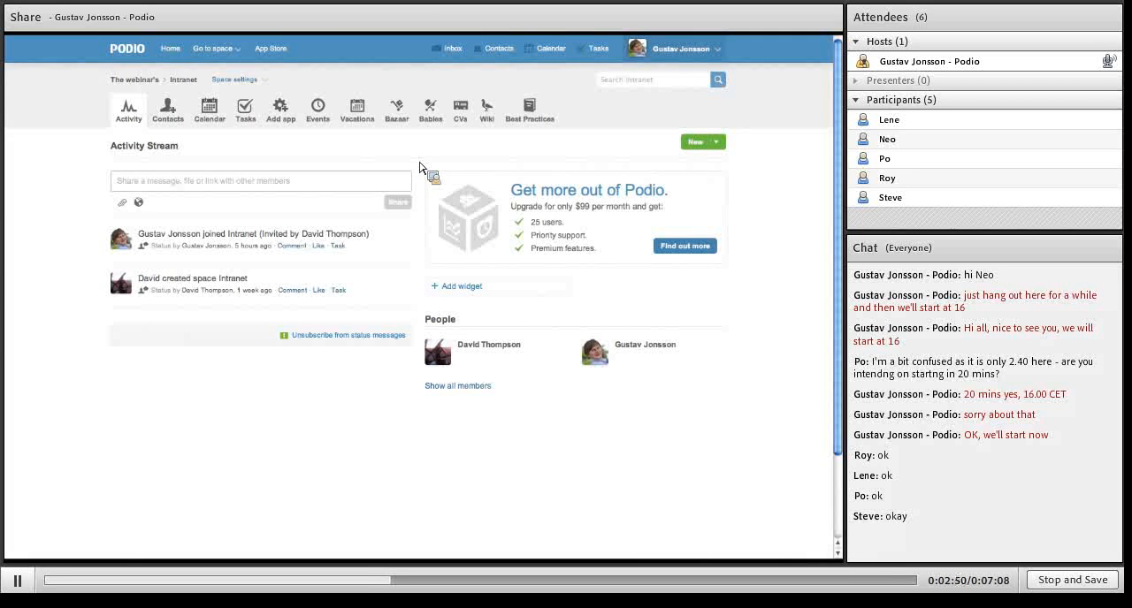
Start a new custom app from the App Builder in Intranet and dismiss the video tutorials
left_click(279, 109)
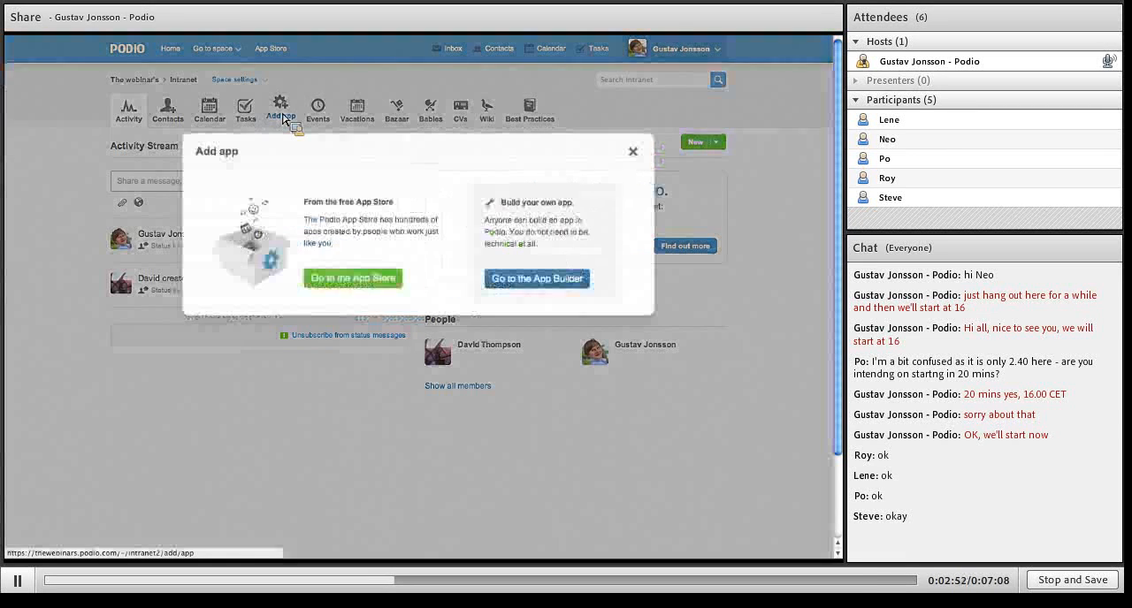
left_click(536, 279)
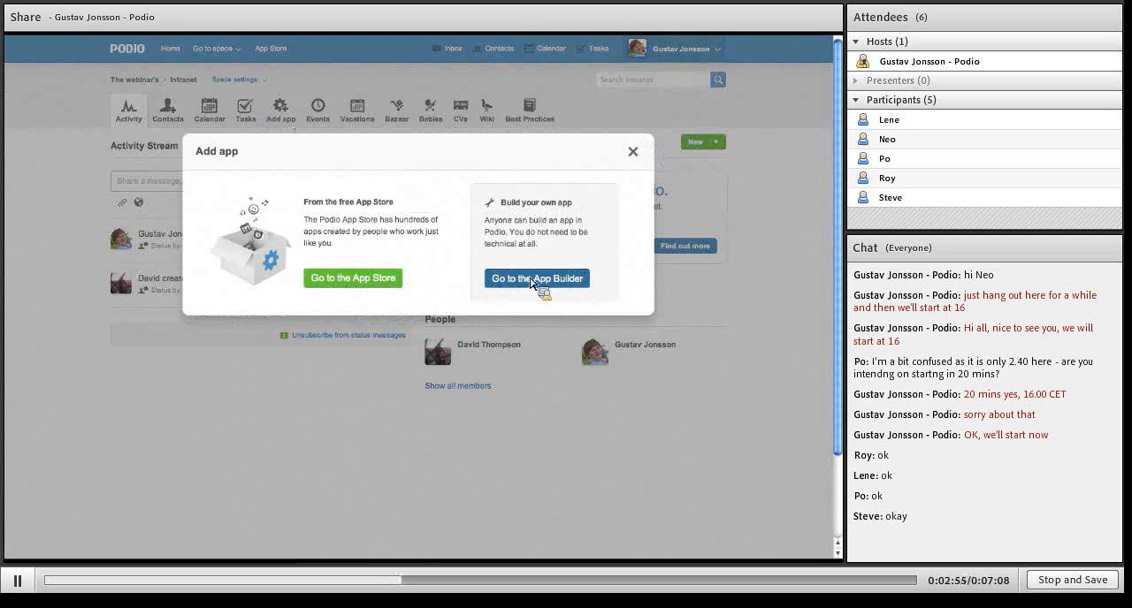
left_click(536, 279)
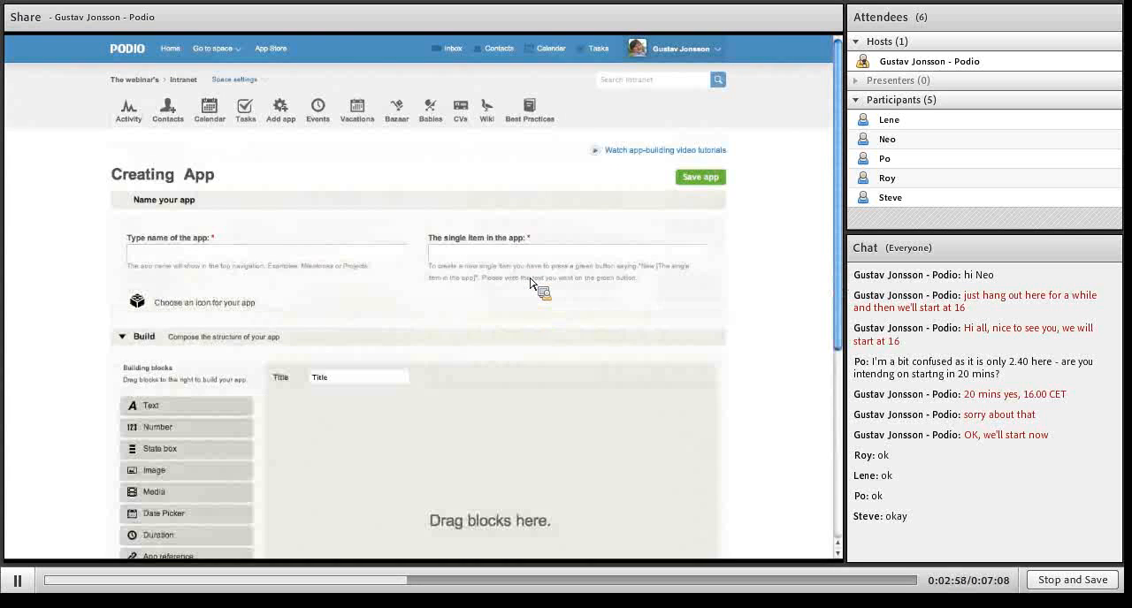
left_click(665, 149)
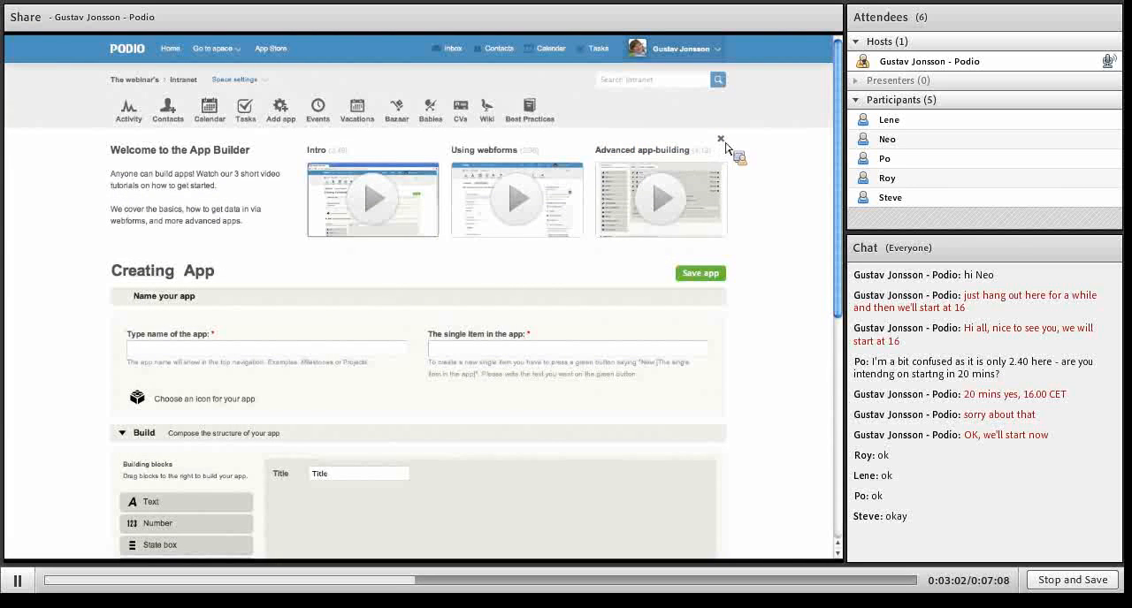
left_click(722, 138)
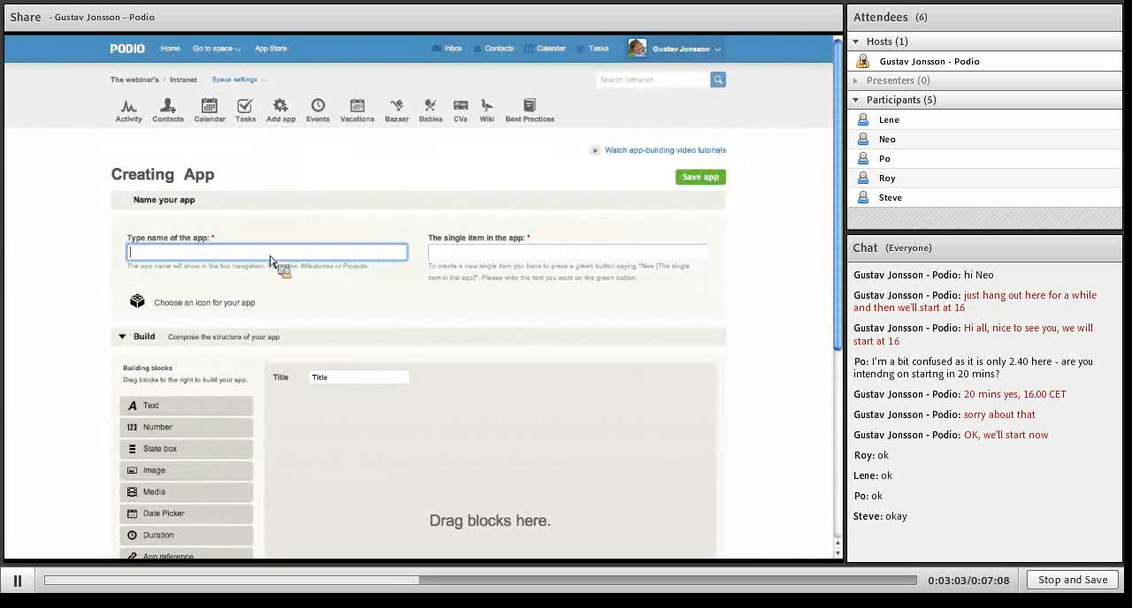
Name the app 'Customer e-mails' with item name 'E-mail' and bring up the icon picker
type("Custo")
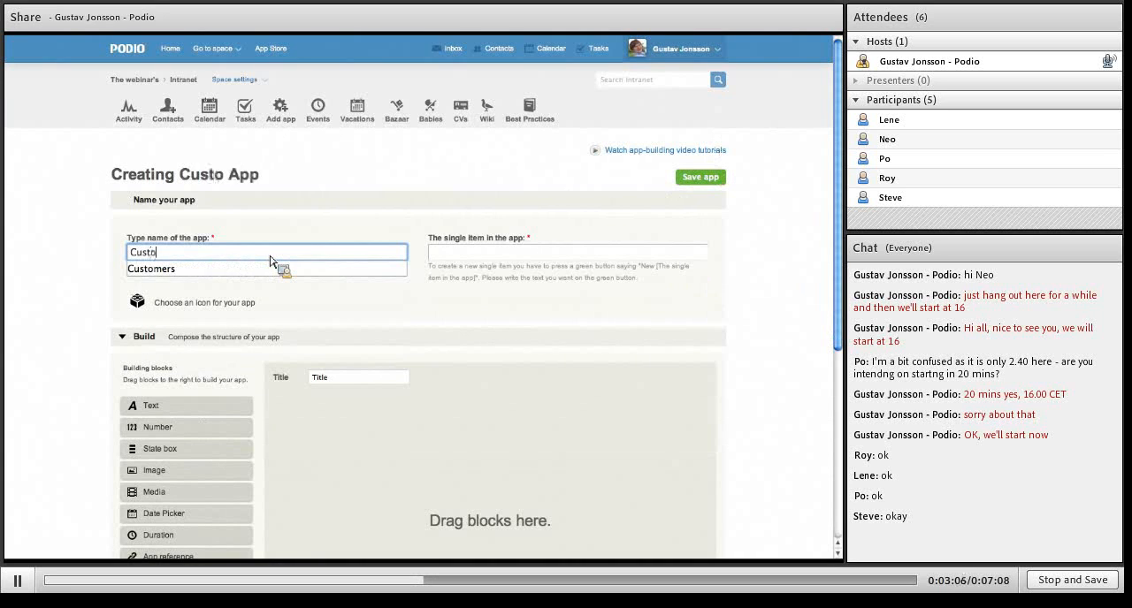
type("Customer e-mails")
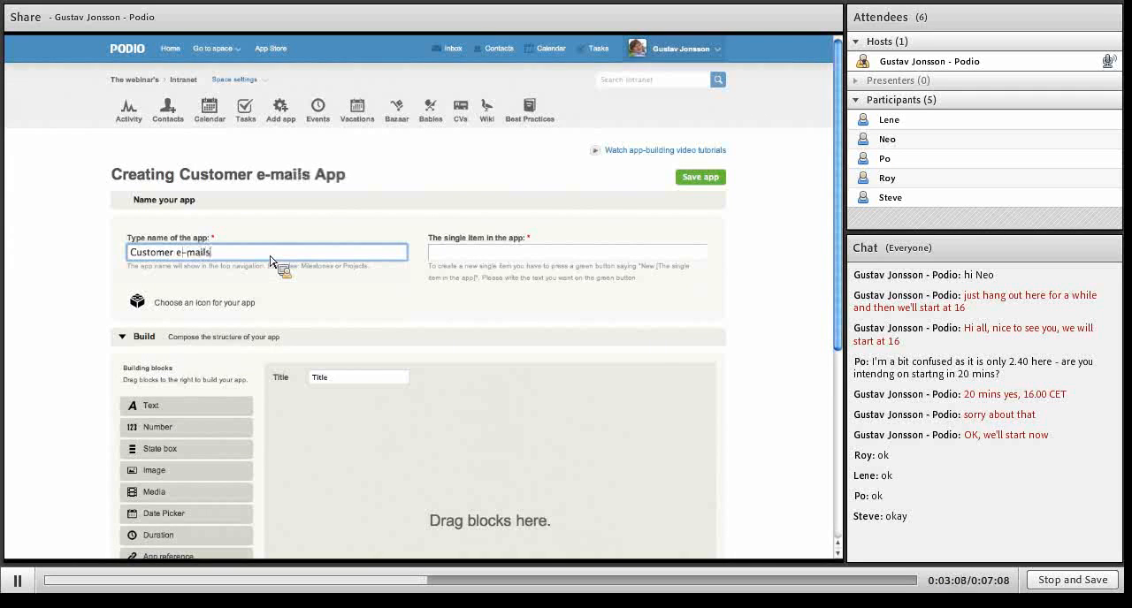
type("E-mail")
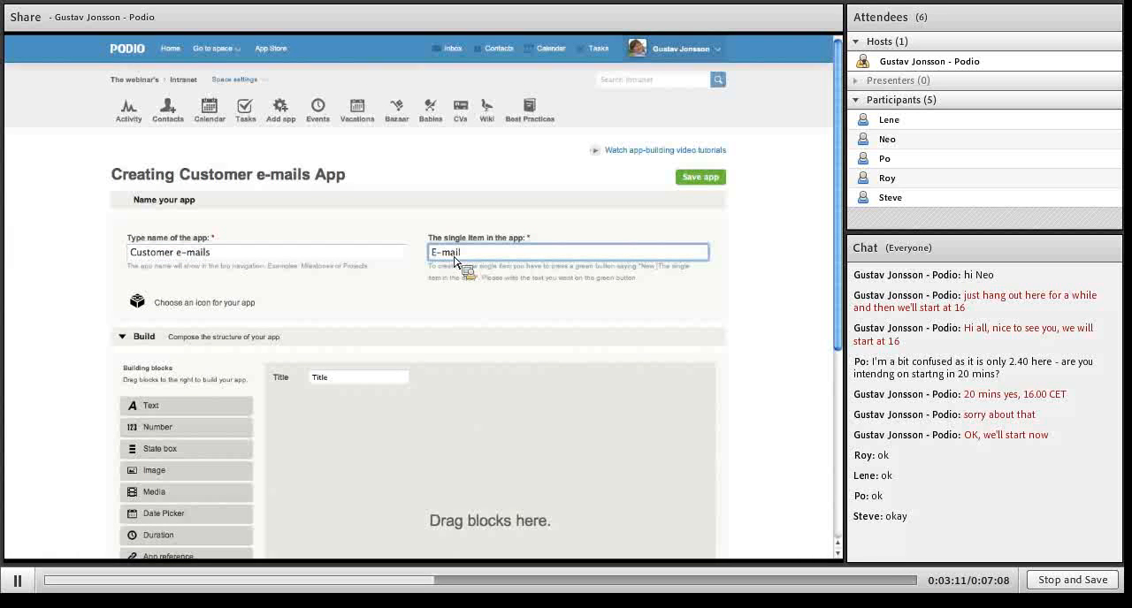
left_click(138, 300)
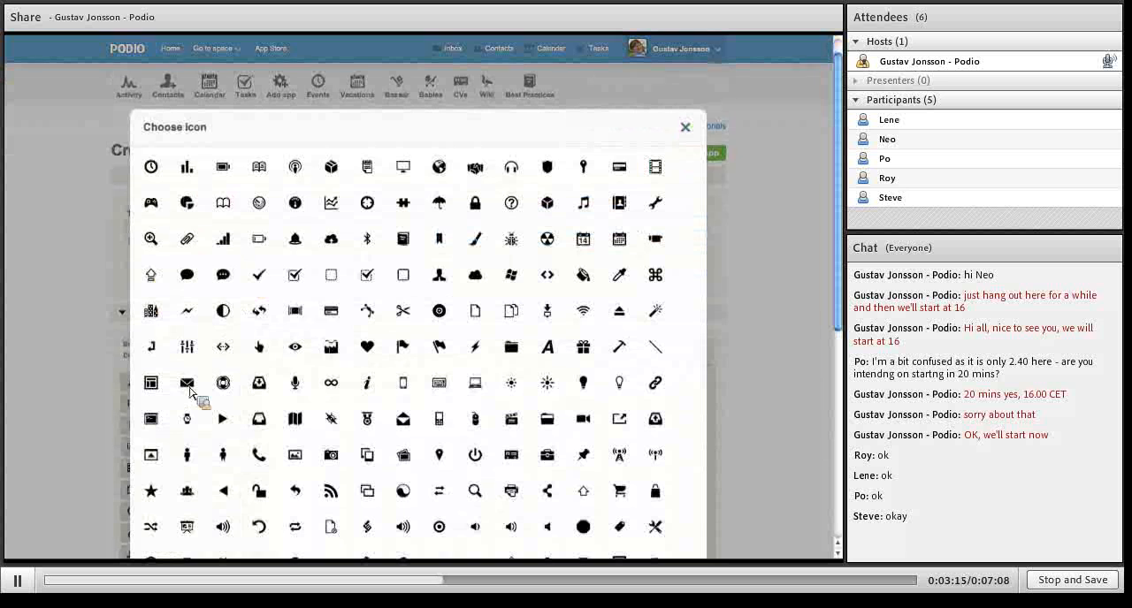
Give the app an envelope icon, a Subject title field and an E-mail text field, then save it
left_click(188, 382)
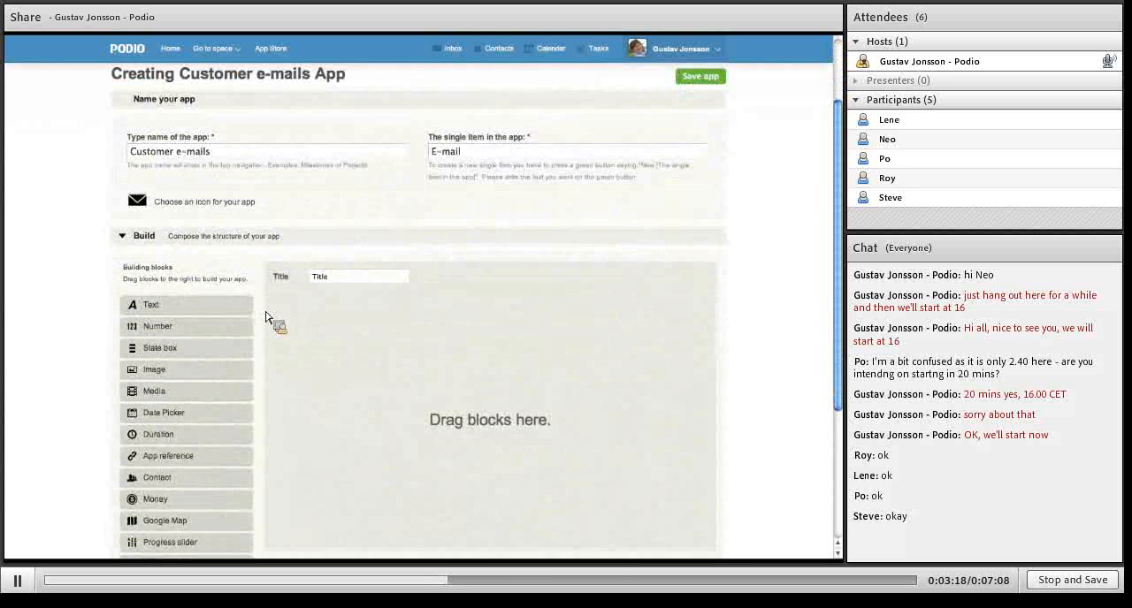
left_click(357, 276)
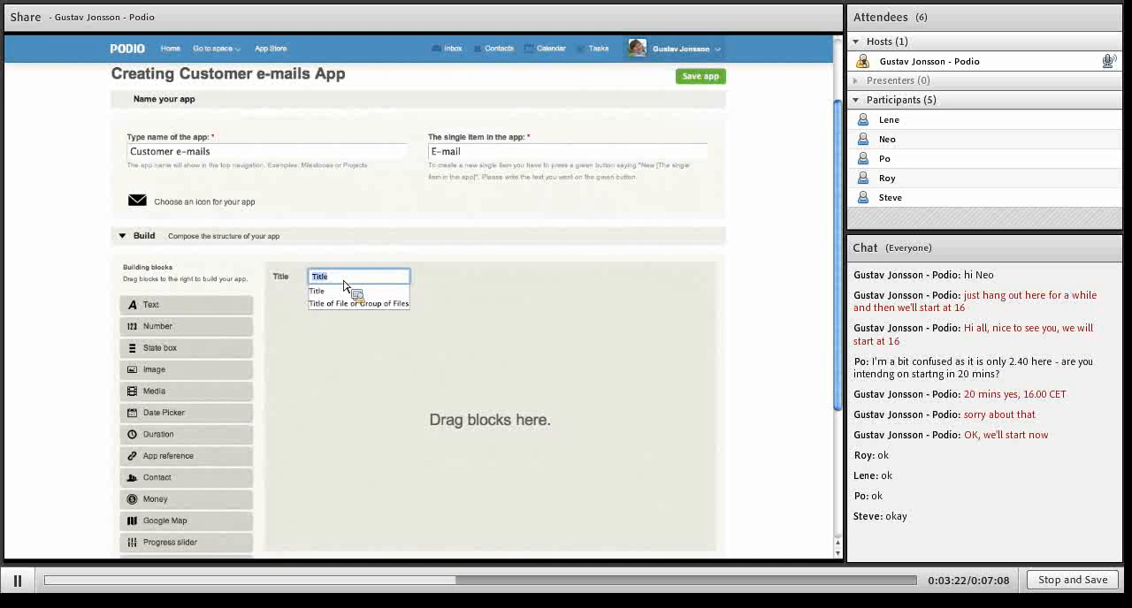
type("Subject")
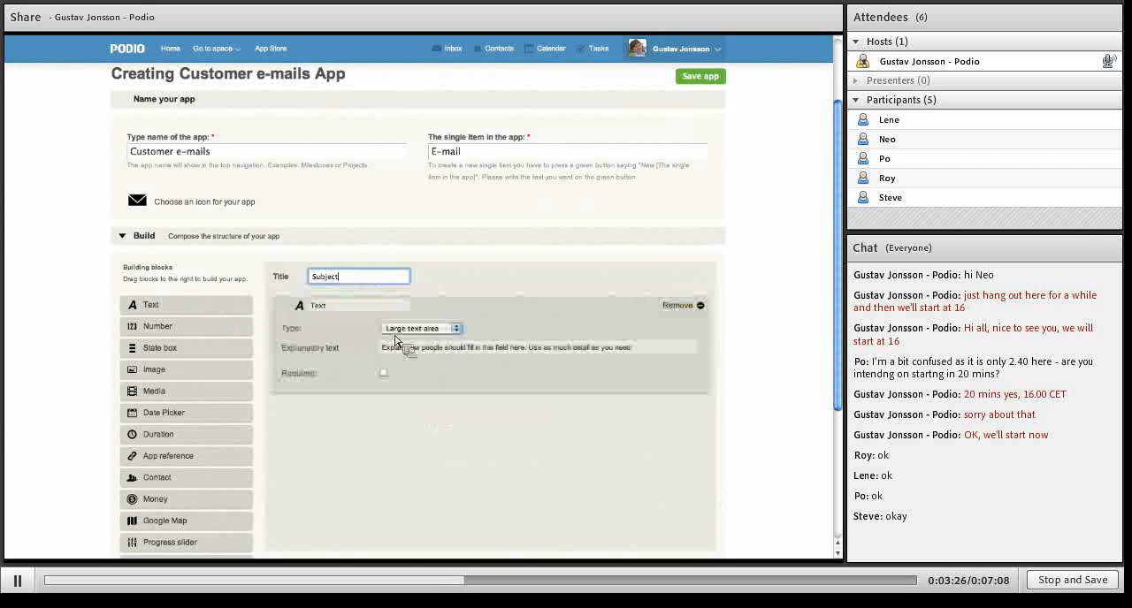
left_click(357, 304)
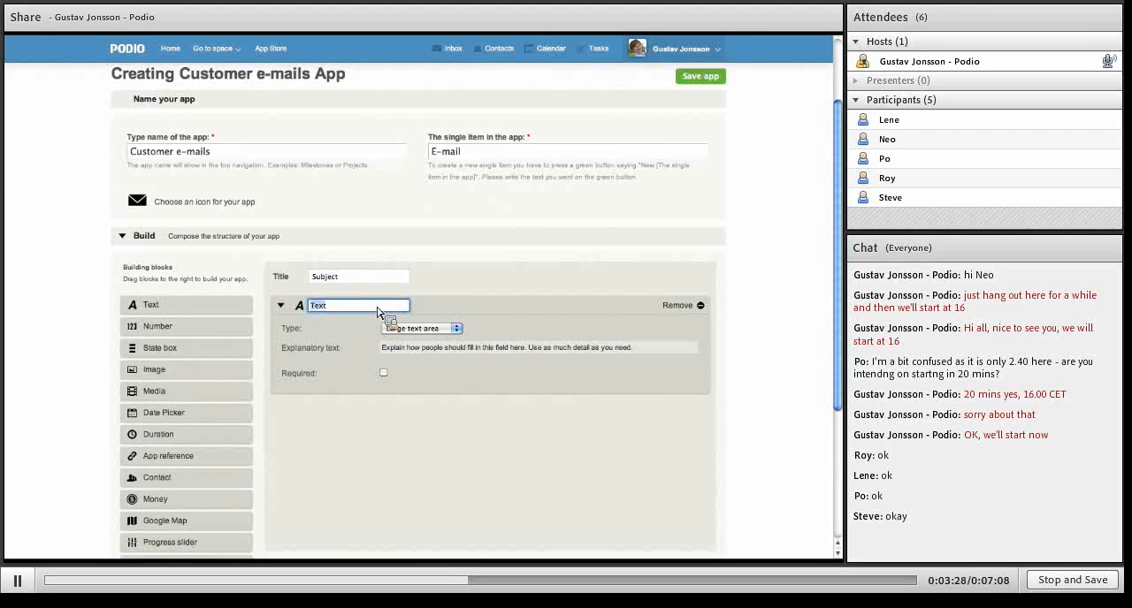
type("E-mail")
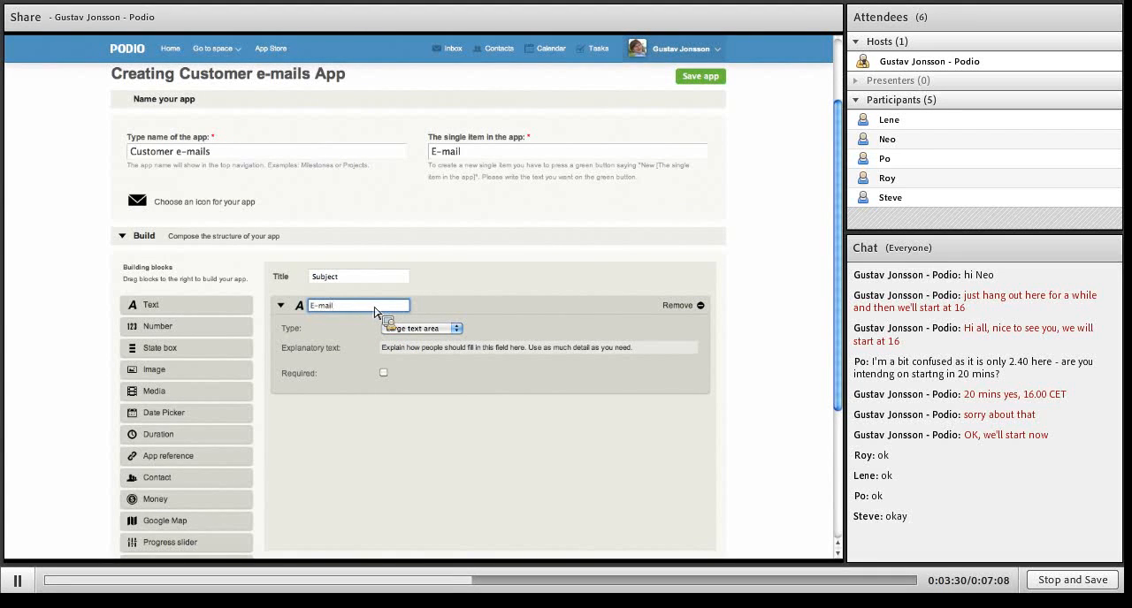
scroll("down", 3)
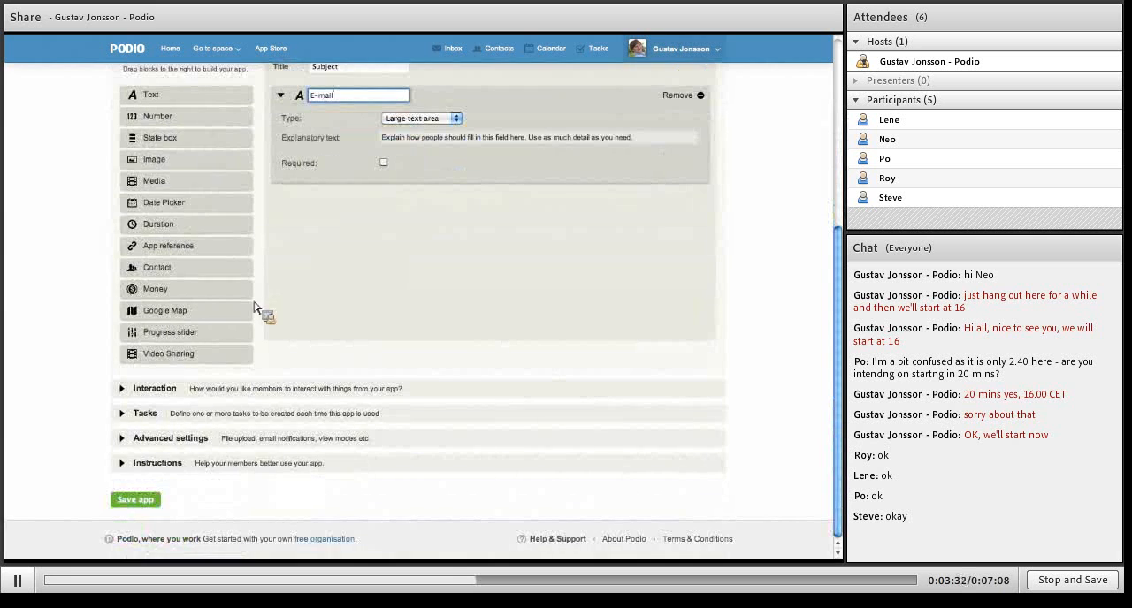
left_click(135, 499)
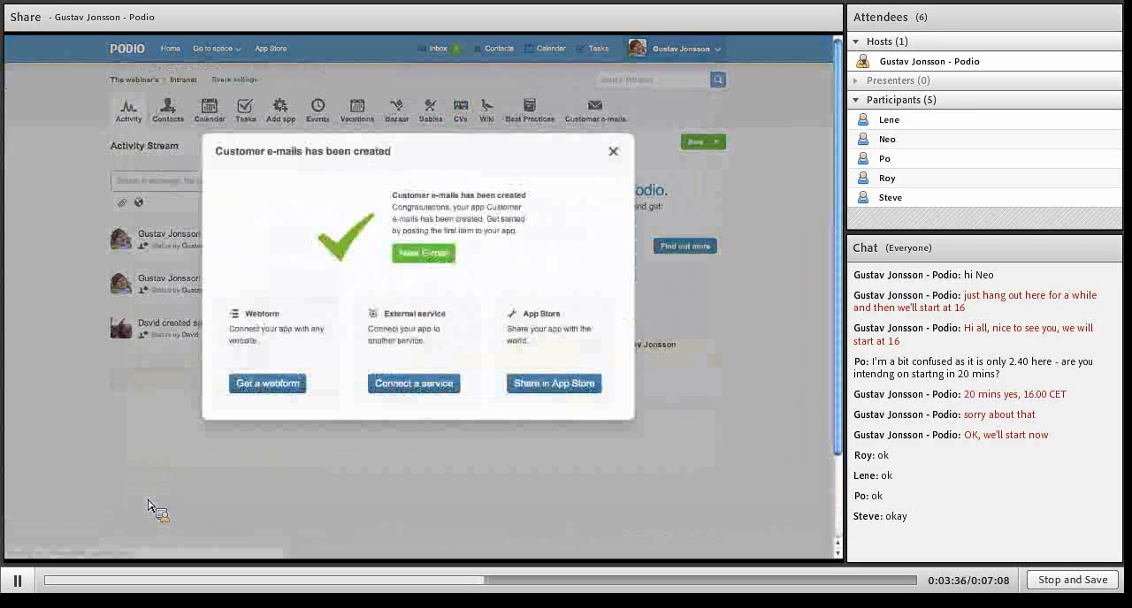
Enable Email to app for Customer e-mails, mapping subject to Subject and body to E-mail with attachments kept, and save
left_click(612, 152)
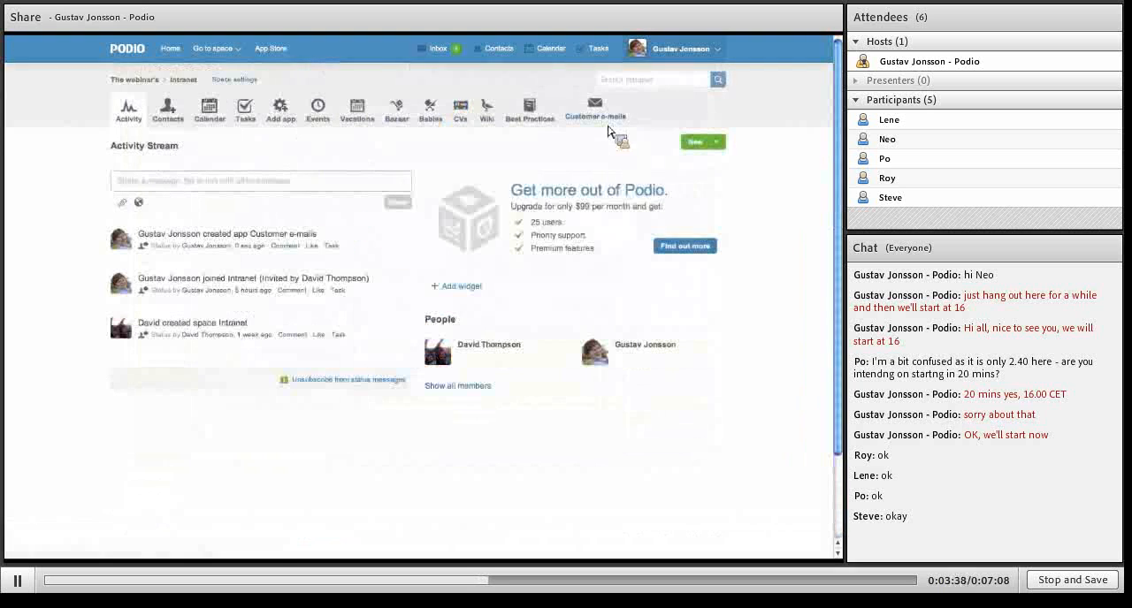
left_click(594, 110)
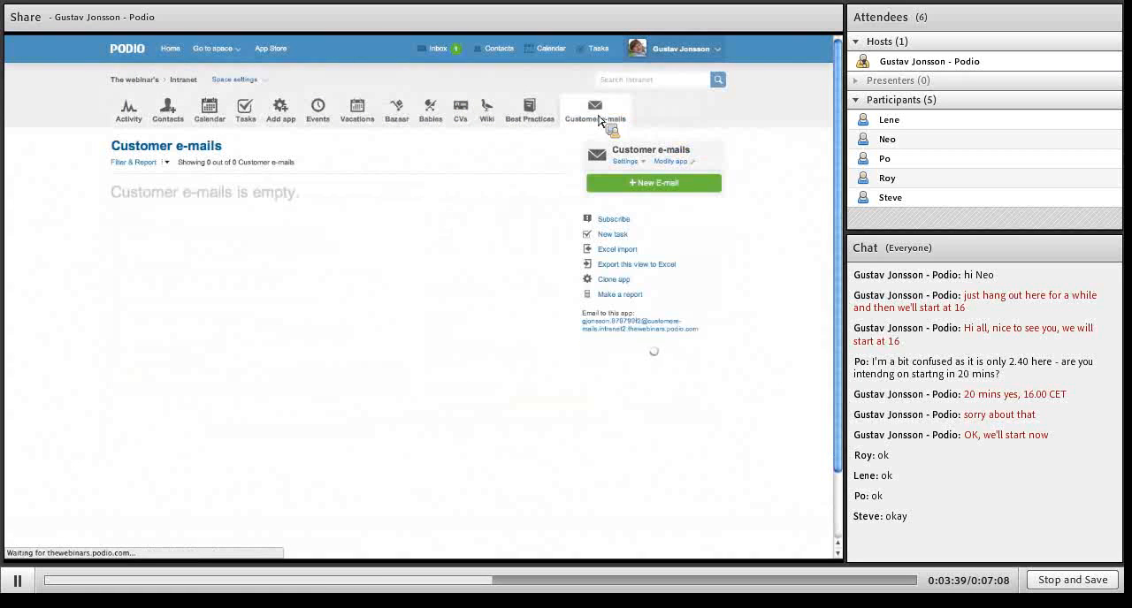
left_click(626, 161)
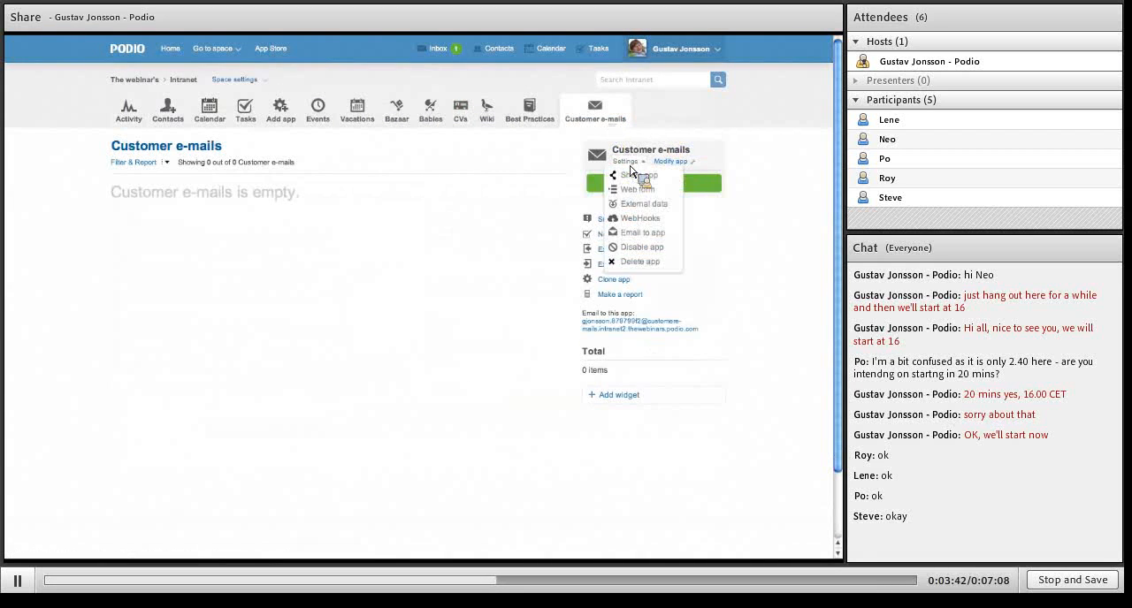
left_click(640, 234)
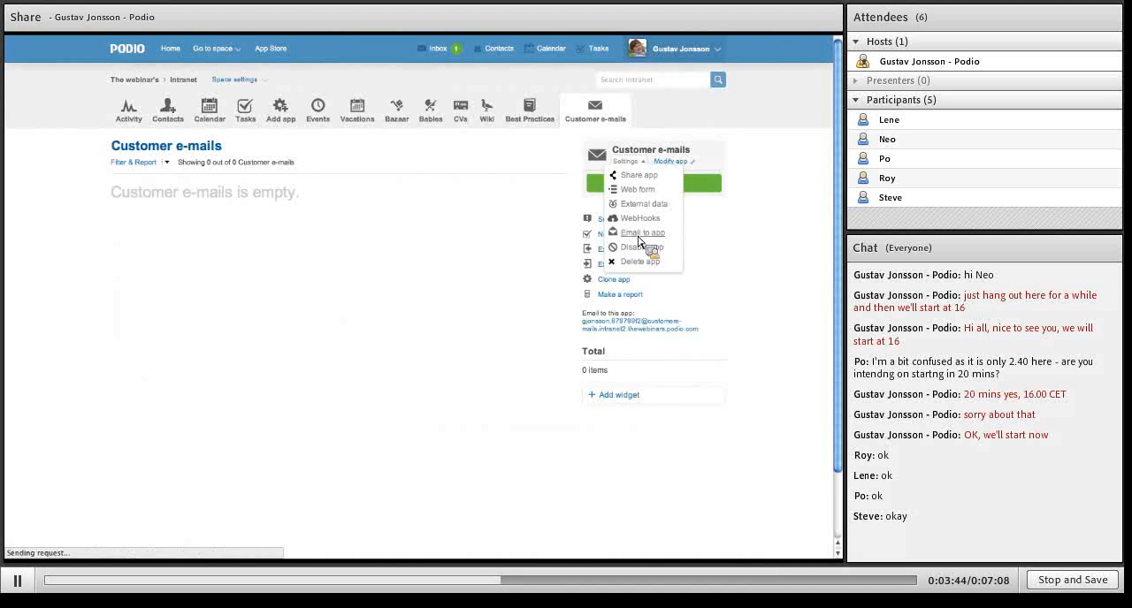
left_click(641, 232)
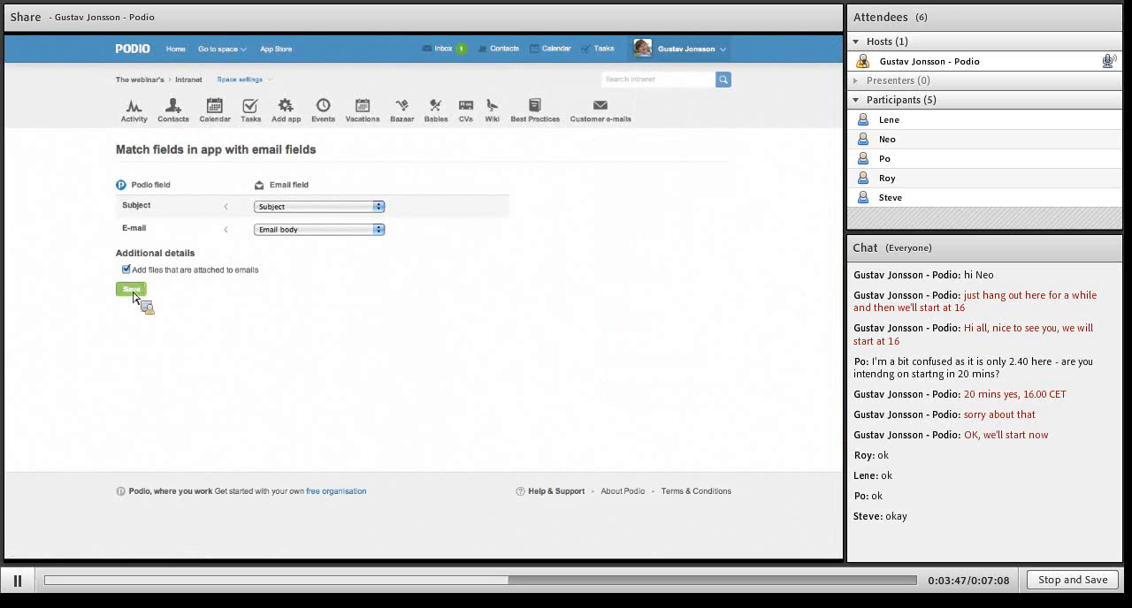
left_click(131, 291)
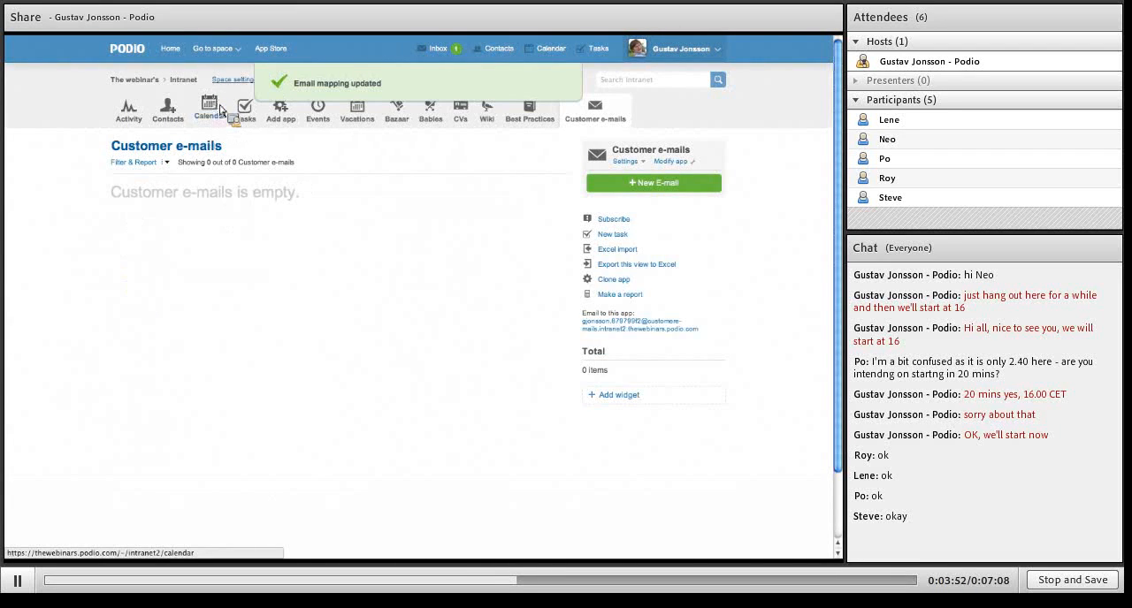
left_click(213, 50)
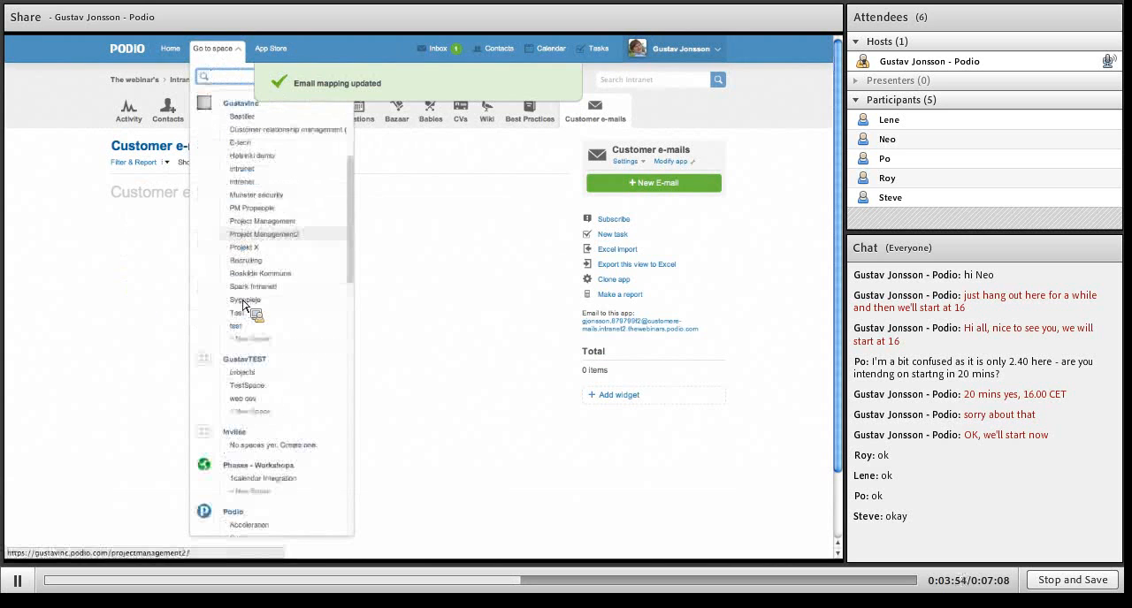
scroll("down", 3)
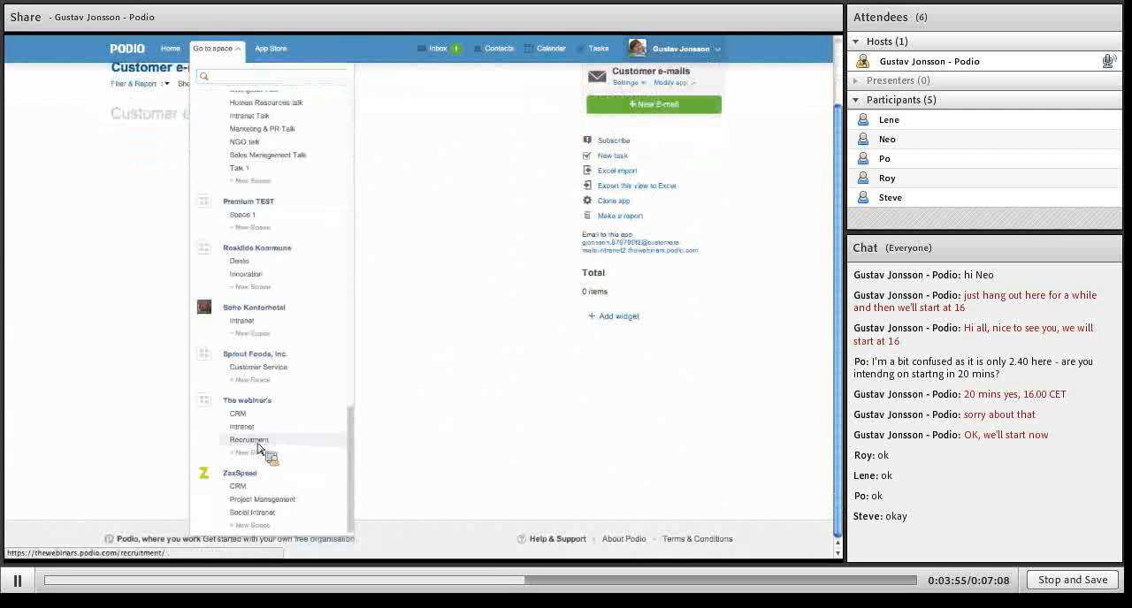
left_click(248, 438)
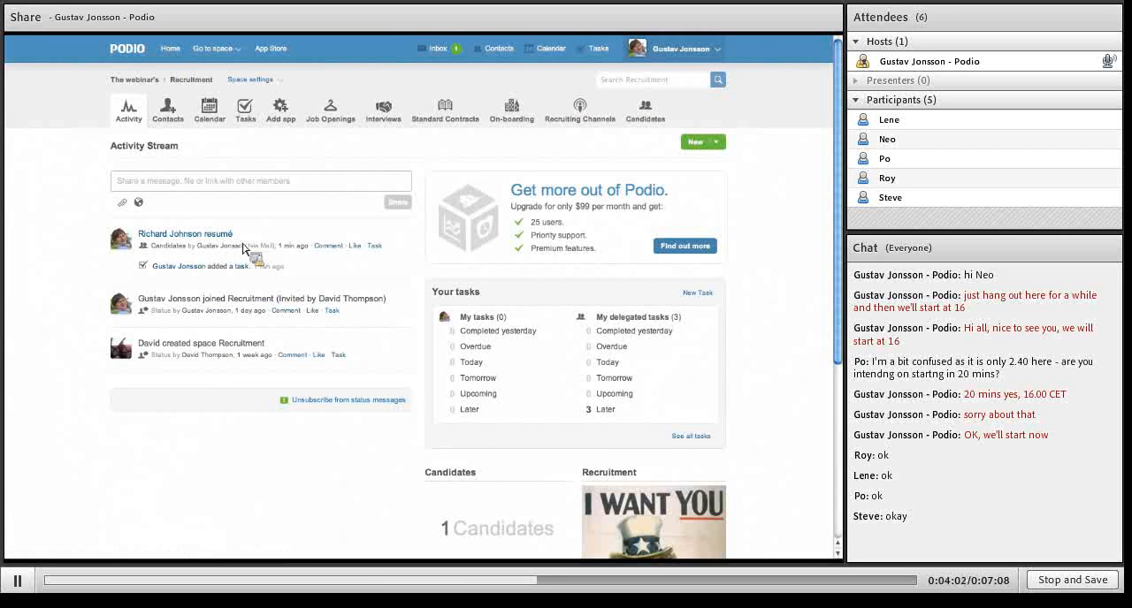
left_click(184, 234)
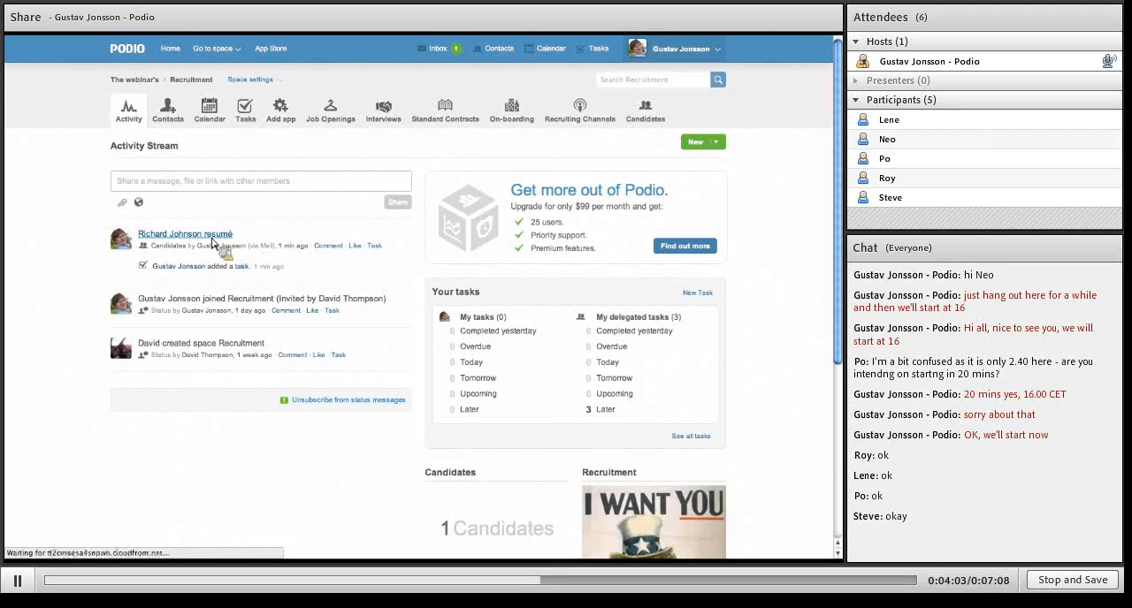
left_click(184, 234)
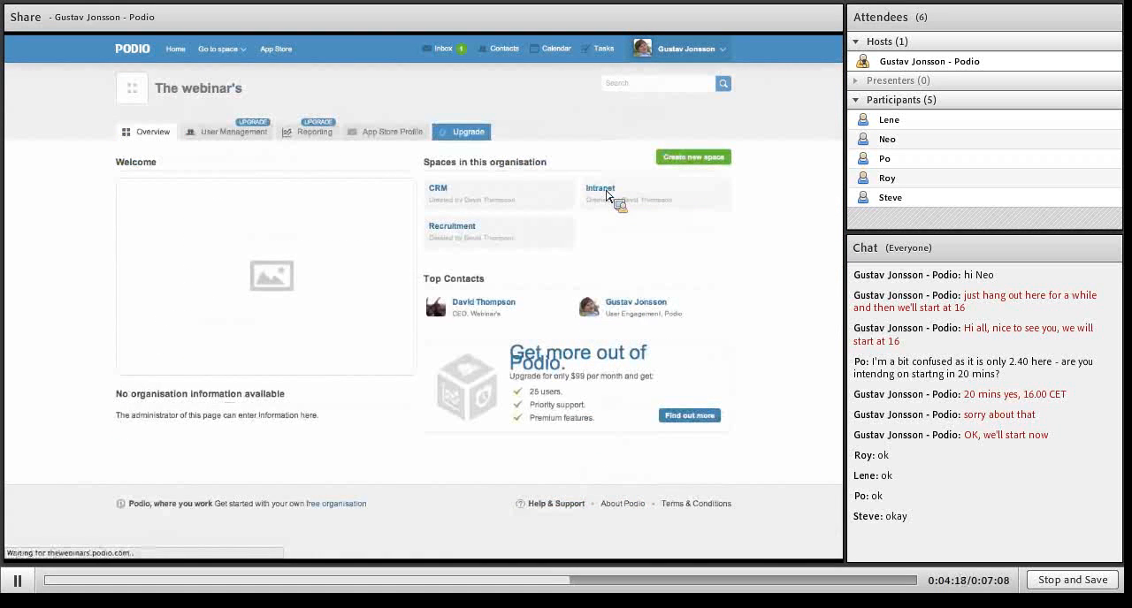
Enter the Customer e-mails app in Intranet and copy its incoming email address
left_click(600, 188)
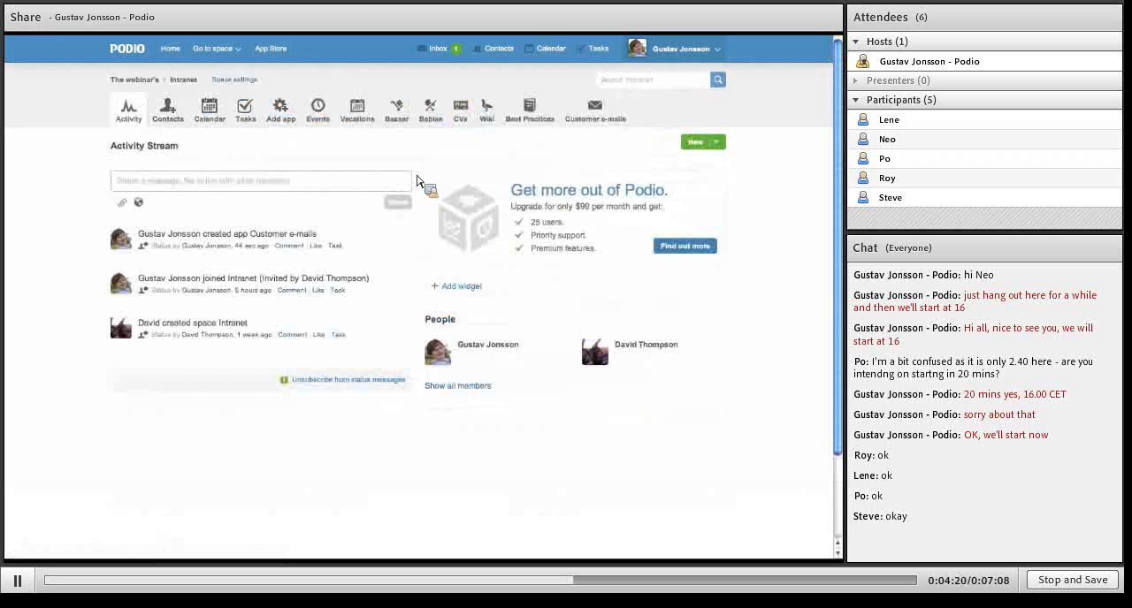
left_click(594, 110)
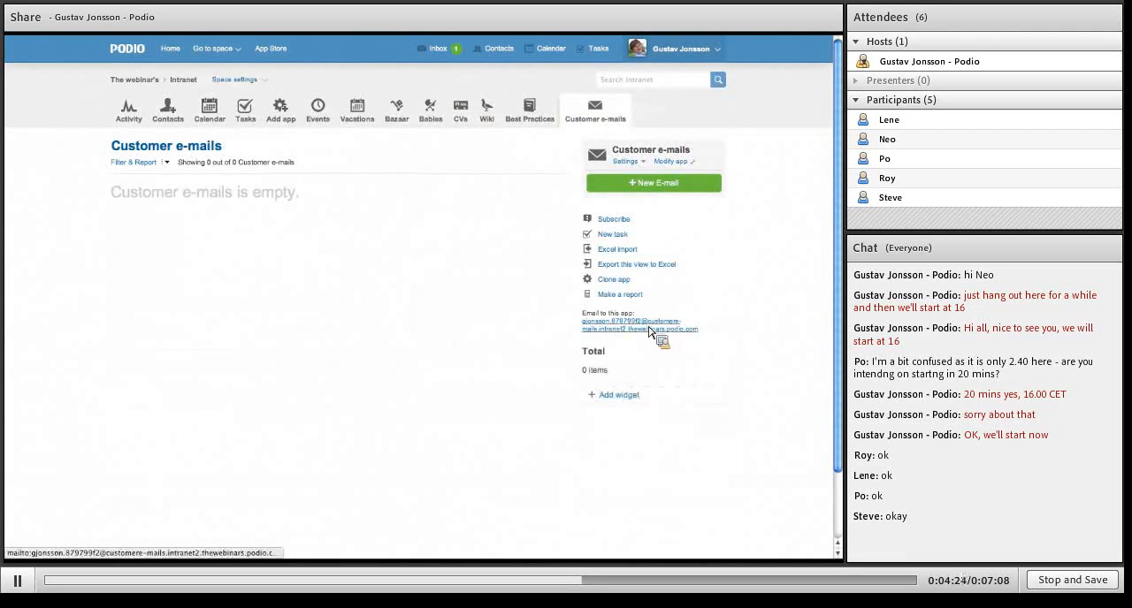
right_click(637, 324)
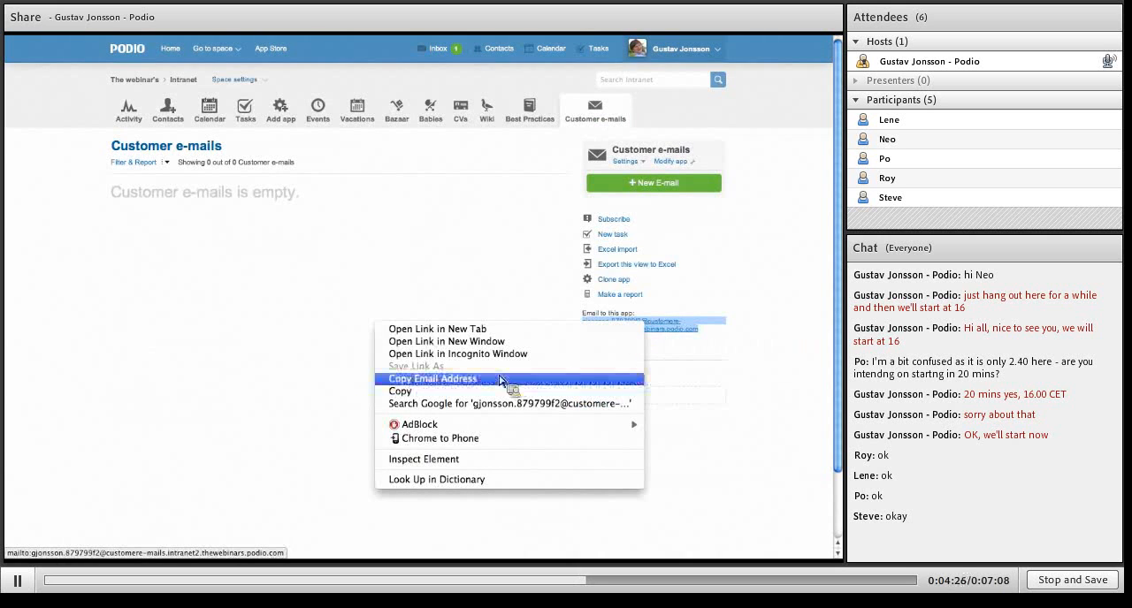
left_click(431, 378)
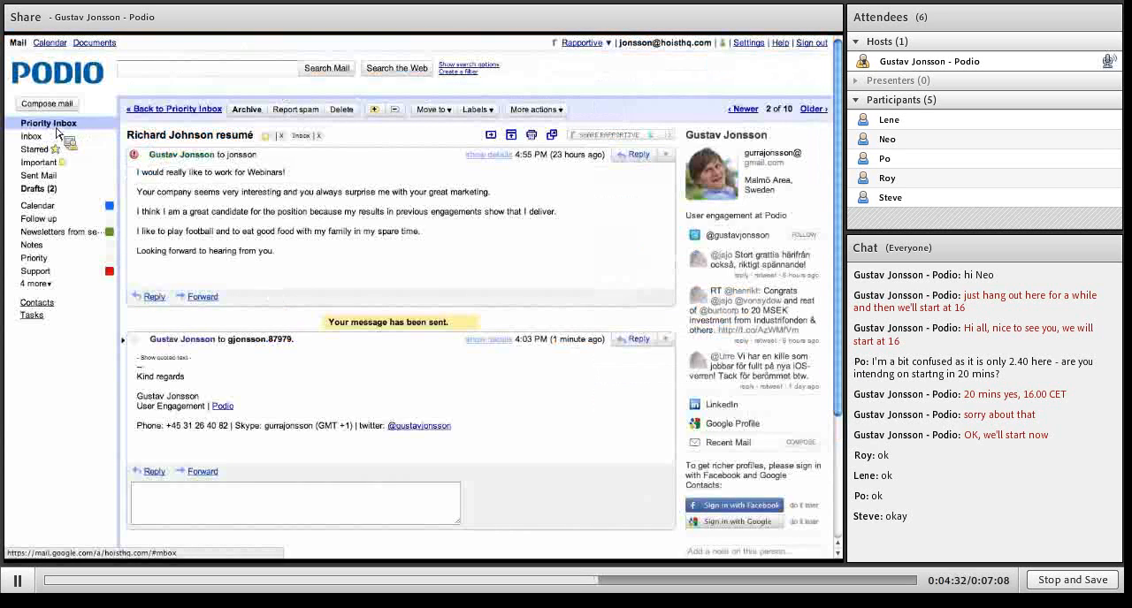
Return to the inbox and start forwarding the 'I absolutely love what you're doing!' email
left_click(173, 109)
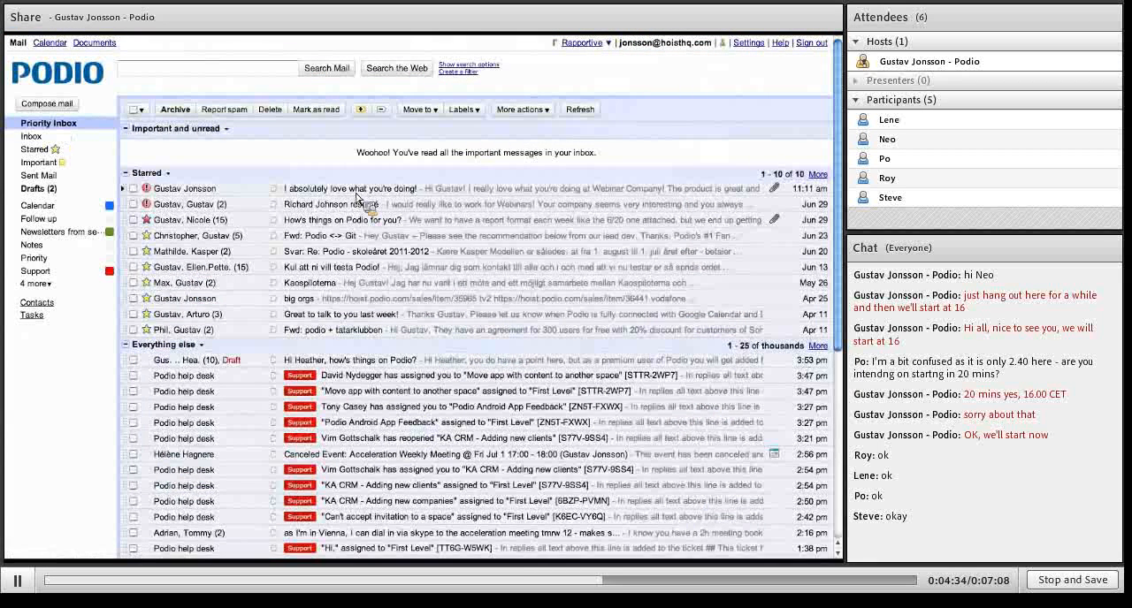
left_click(398, 187)
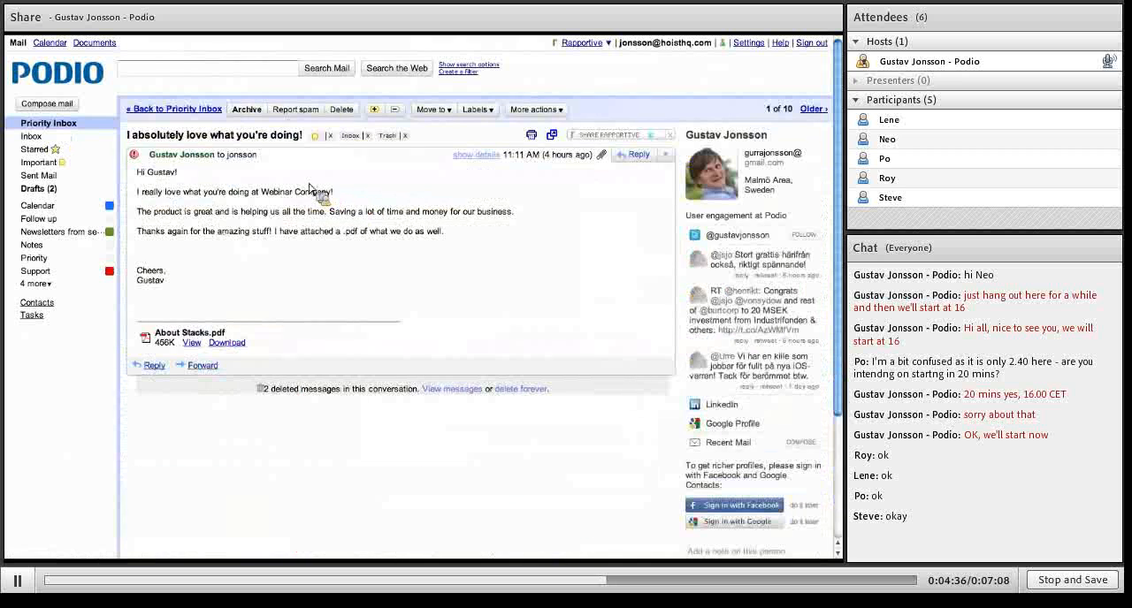
mouse_move(198, 191)
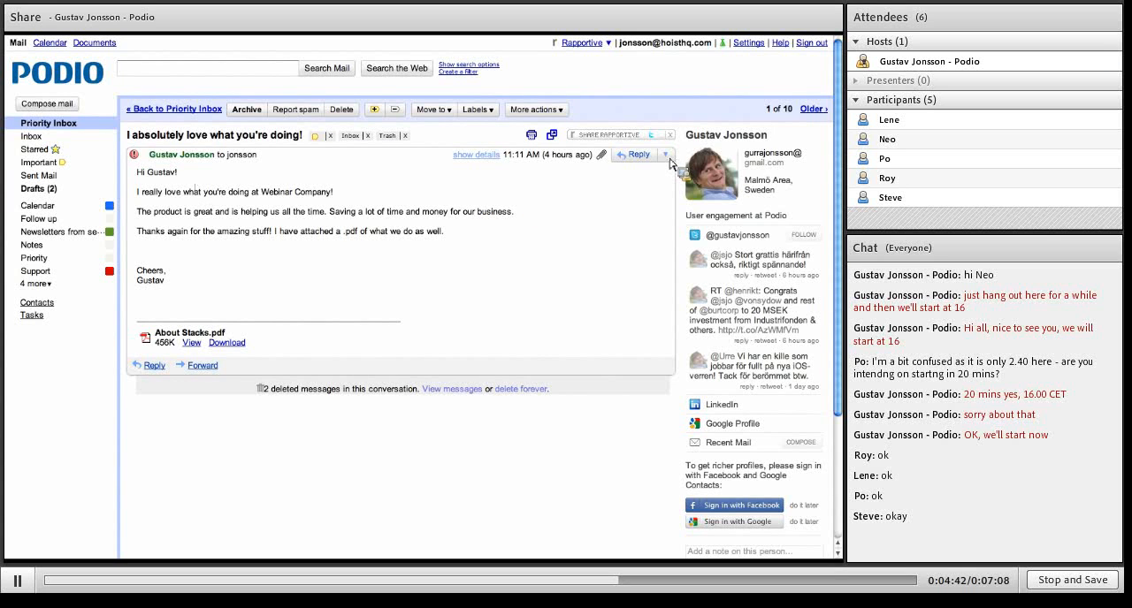
left_click(656, 154)
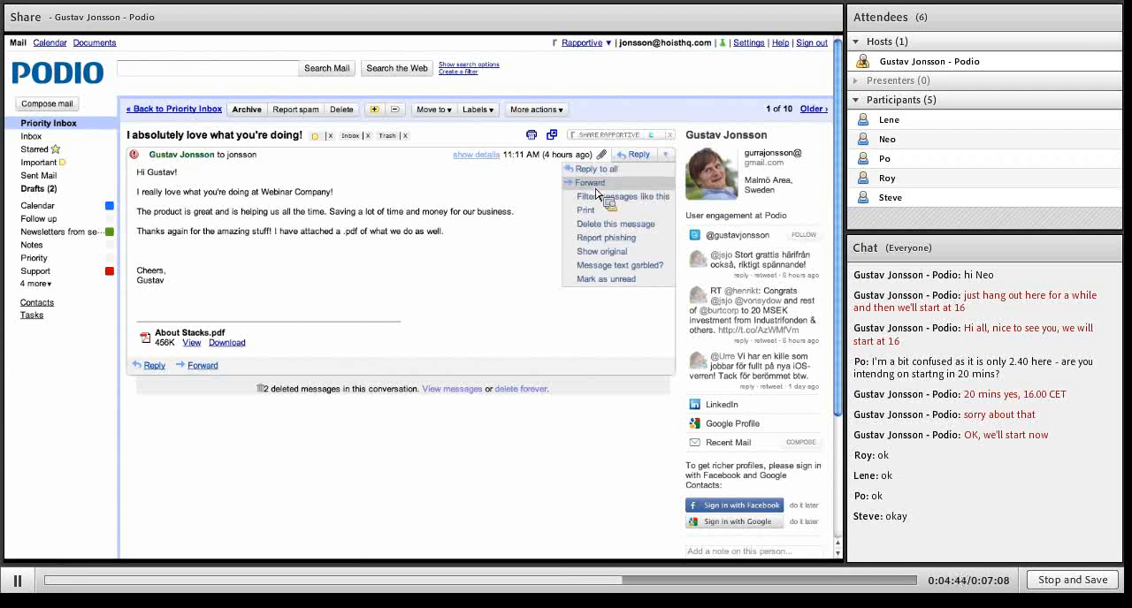
left_click(590, 182)
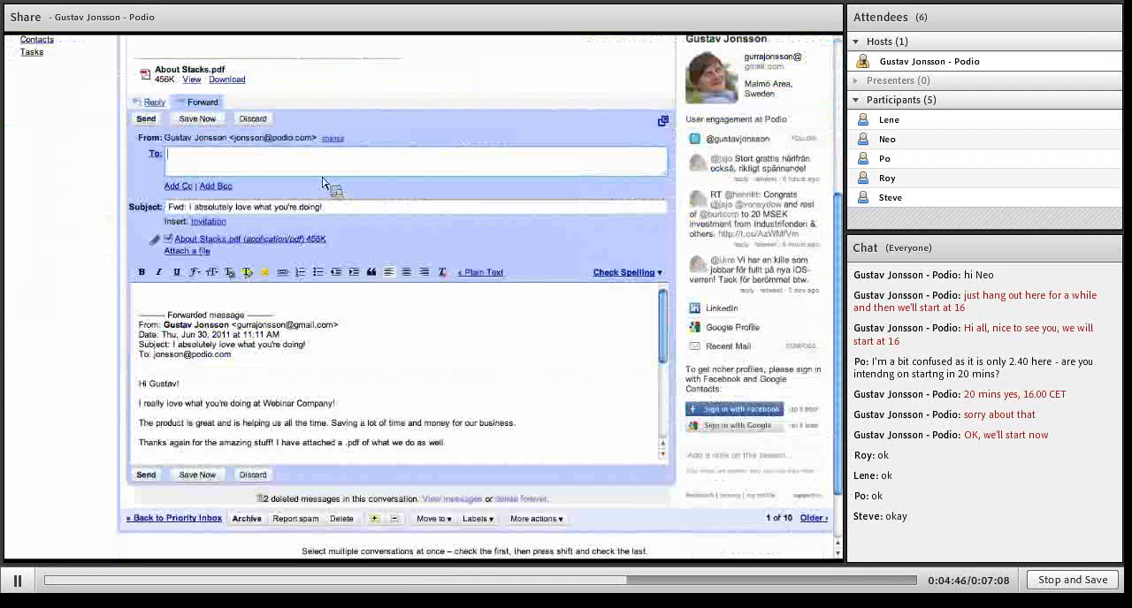
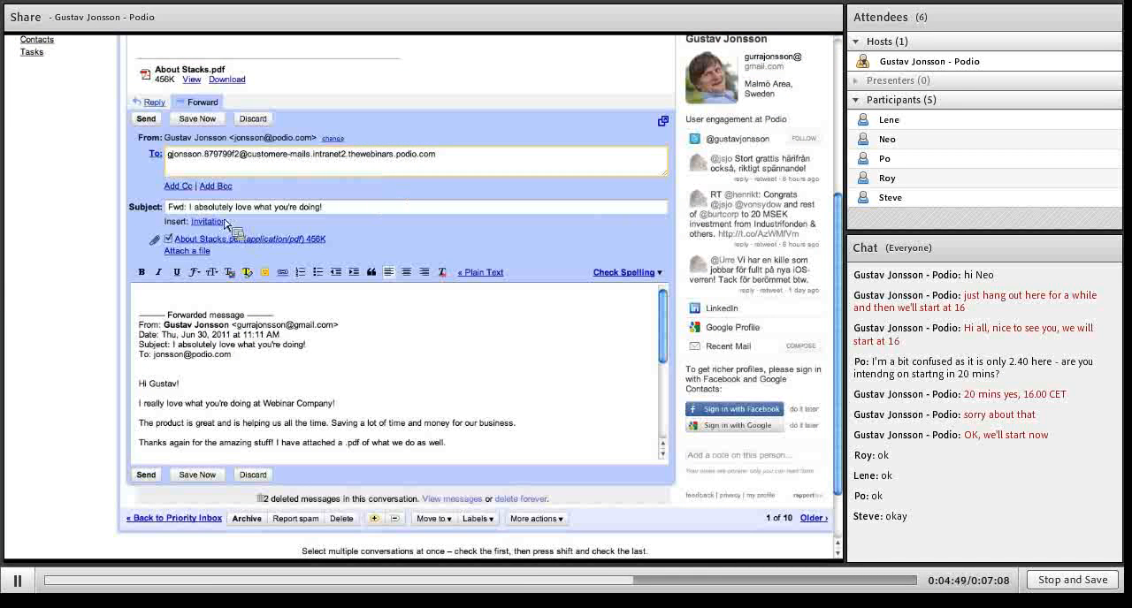
mouse_move(174, 332)
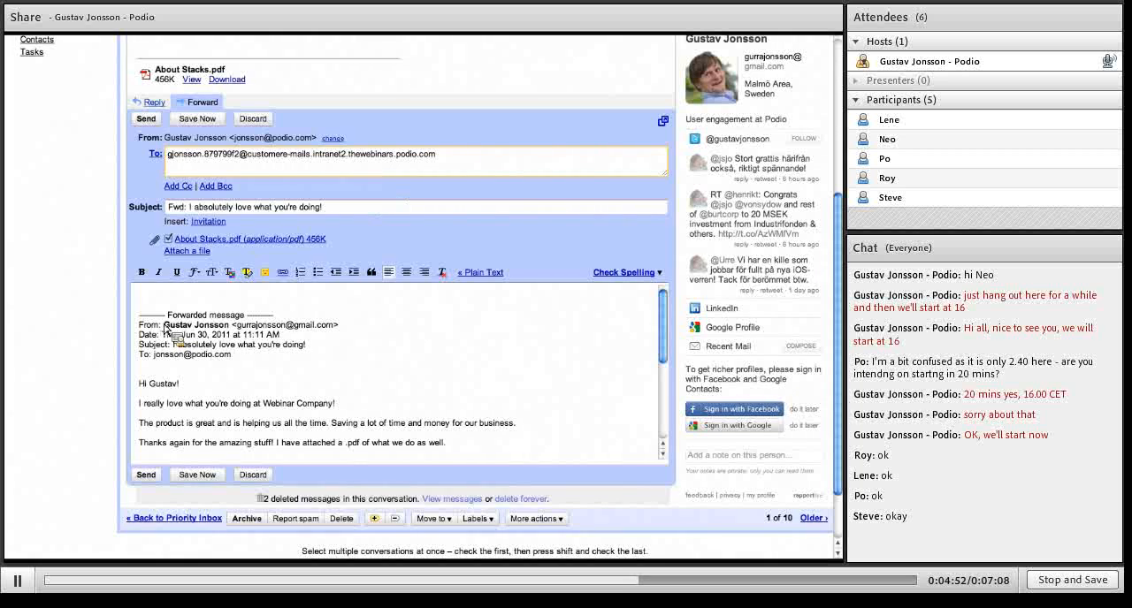
left_click(145, 118)
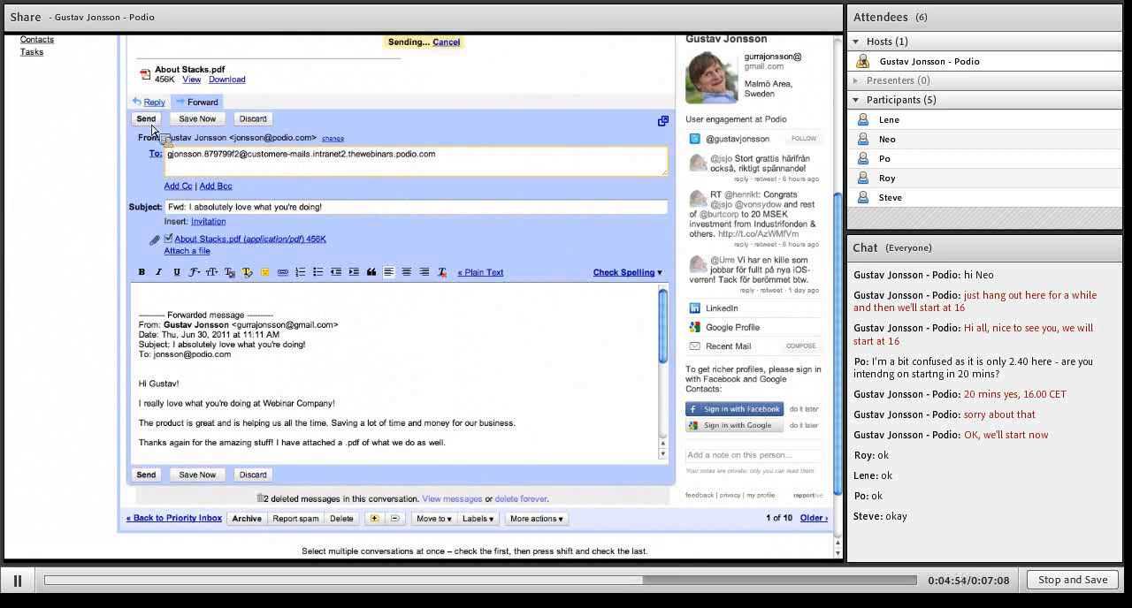
left_click(145, 116)
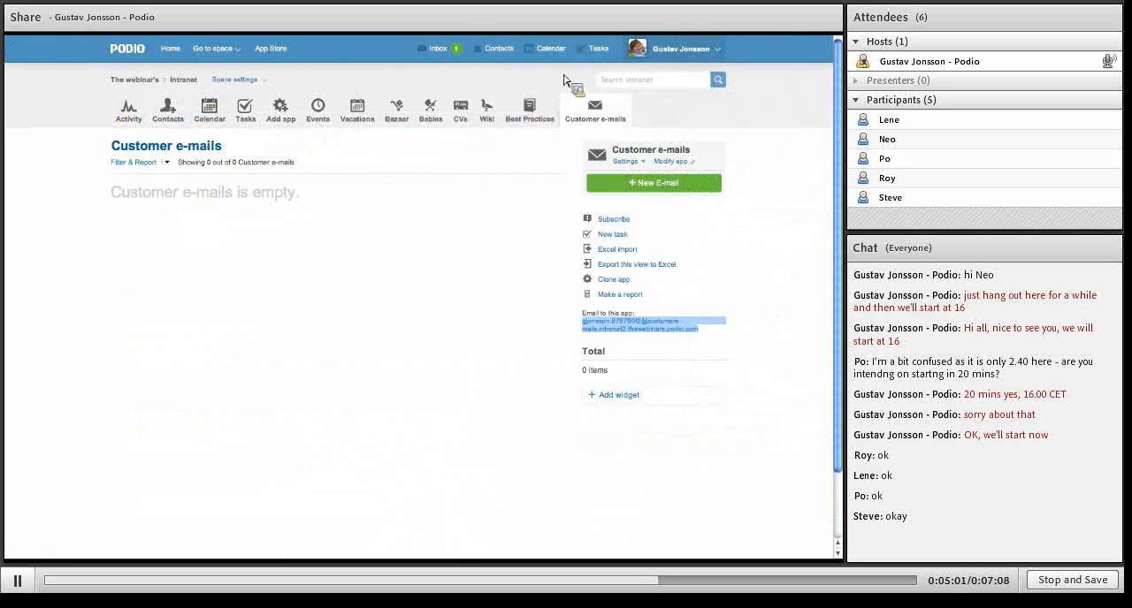
mouse_move(596, 48)
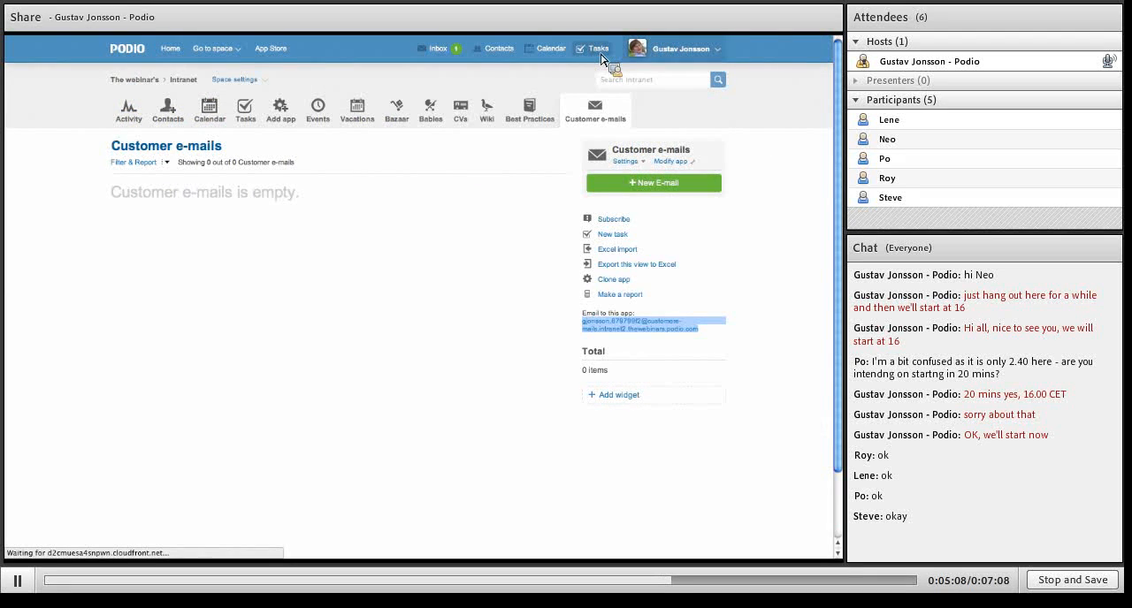
Reload Customer e-mails to see the forwarded email item, then go to the Intranet tasks page
left_click(593, 48)
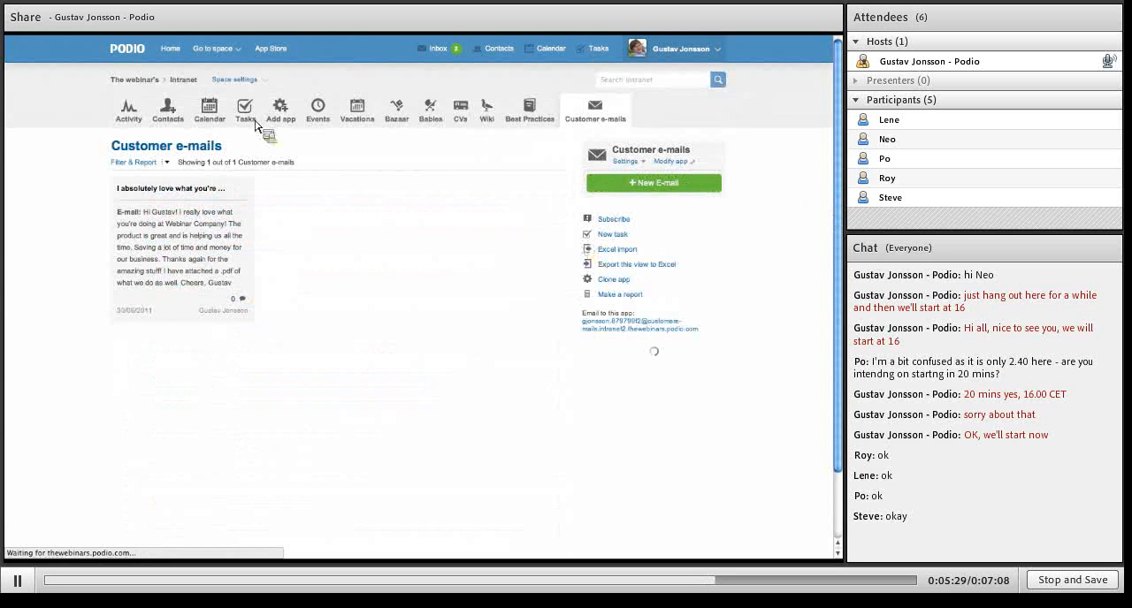
left_click(251, 110)
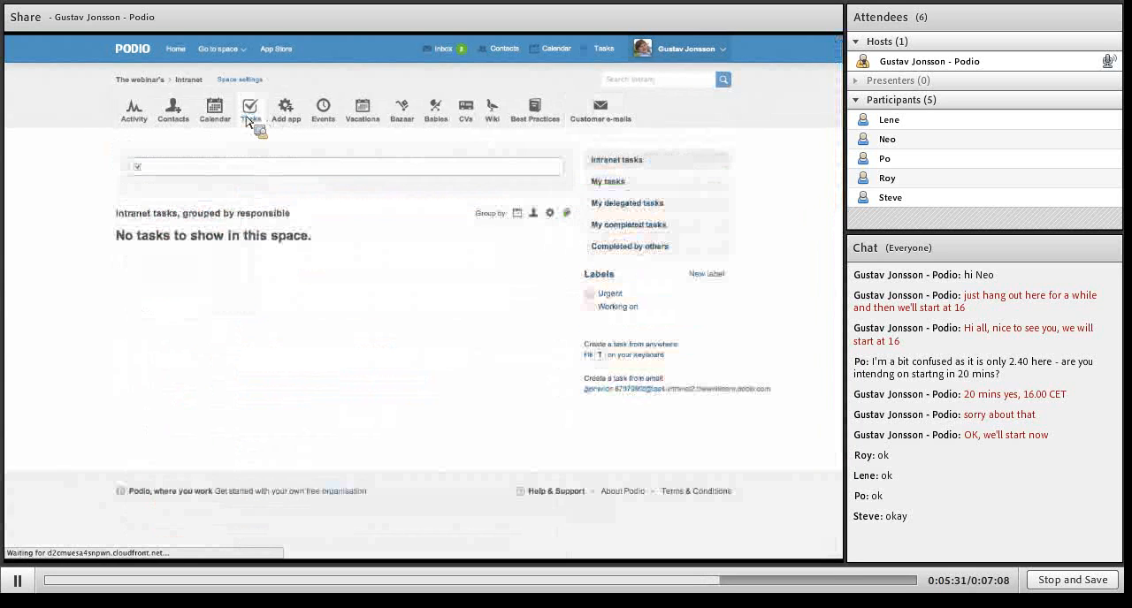
mouse_move(416, 239)
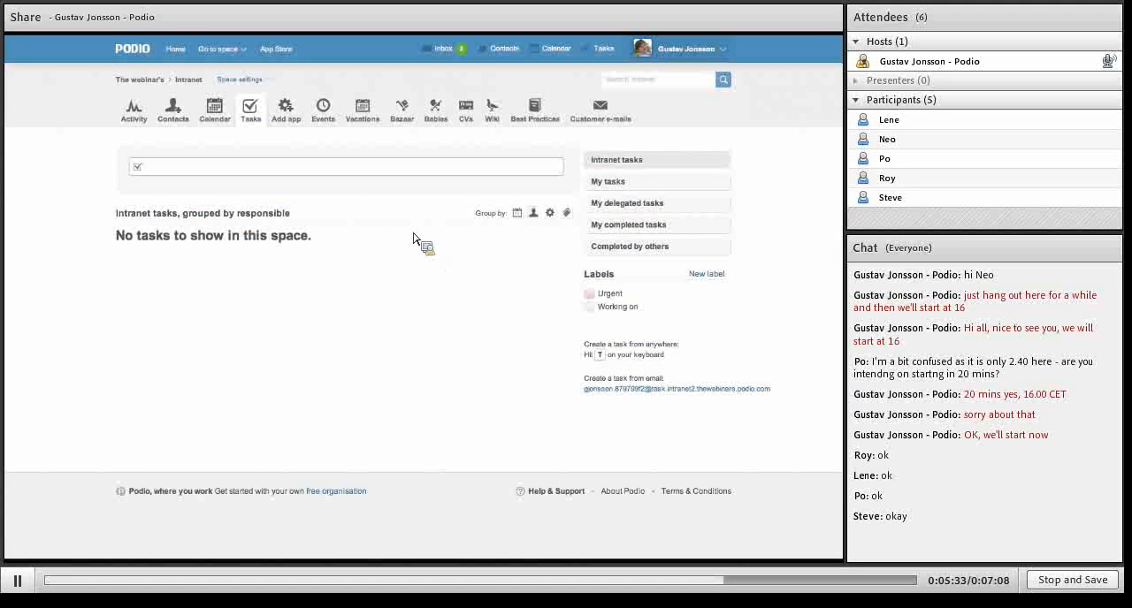
mouse_move(658, 400)
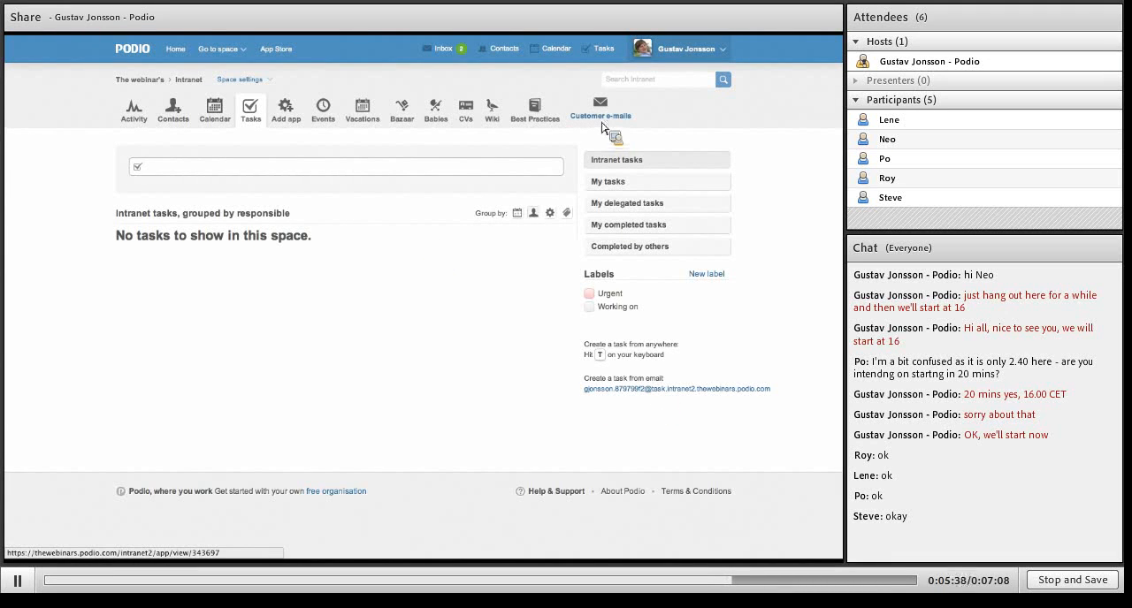
Return to Customer e-mails, view the 'I absolutely love what you're doing!' item and like it
left_click(345, 167)
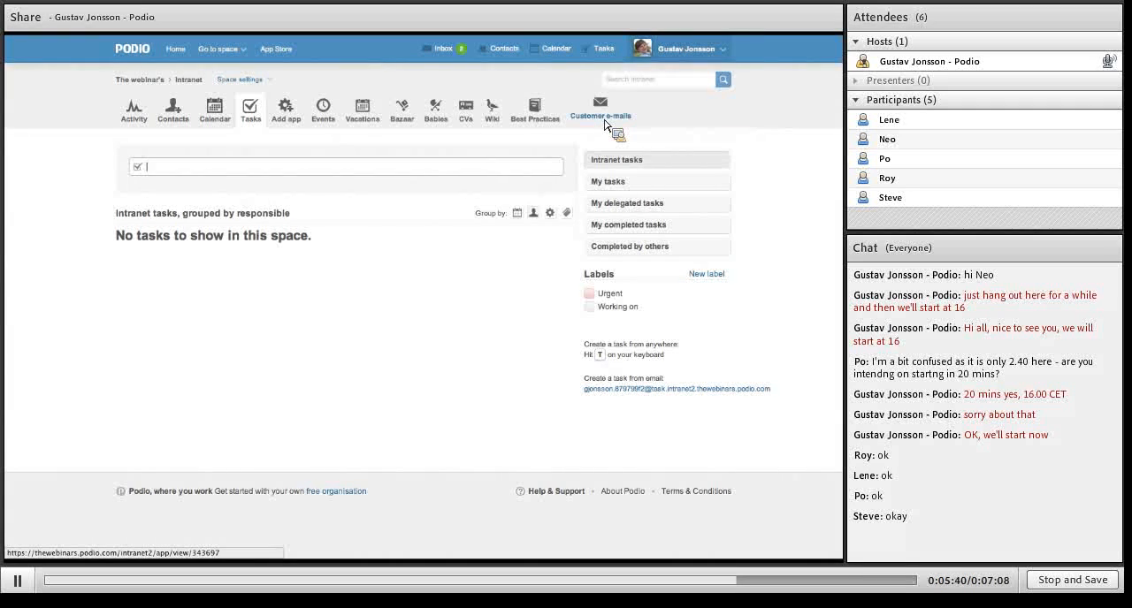
left_click(599, 110)
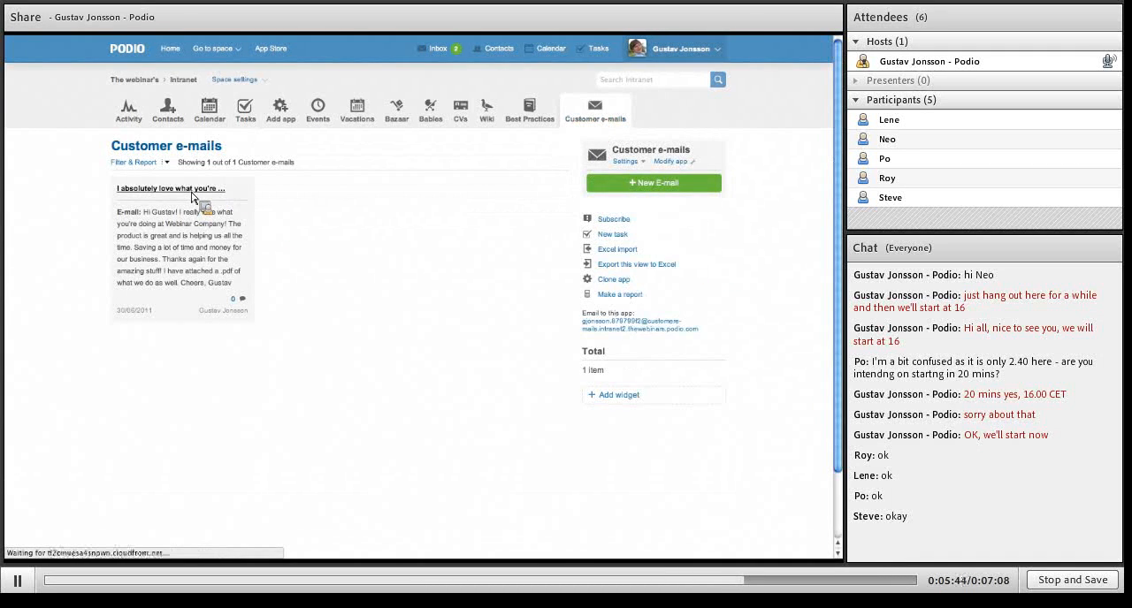
left_click(169, 187)
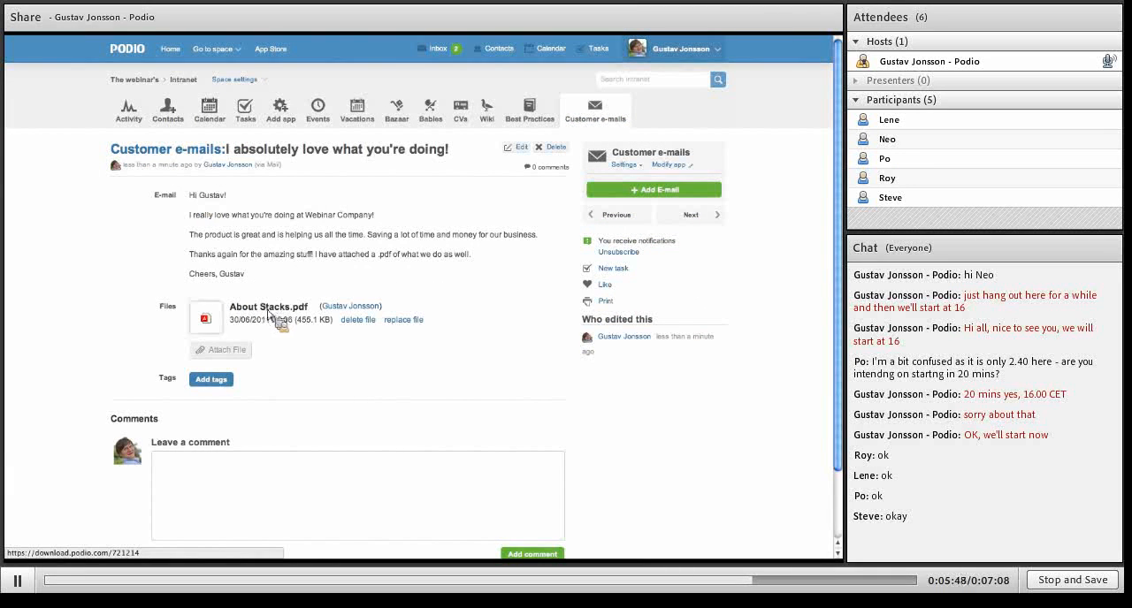
mouse_move(453, 318)
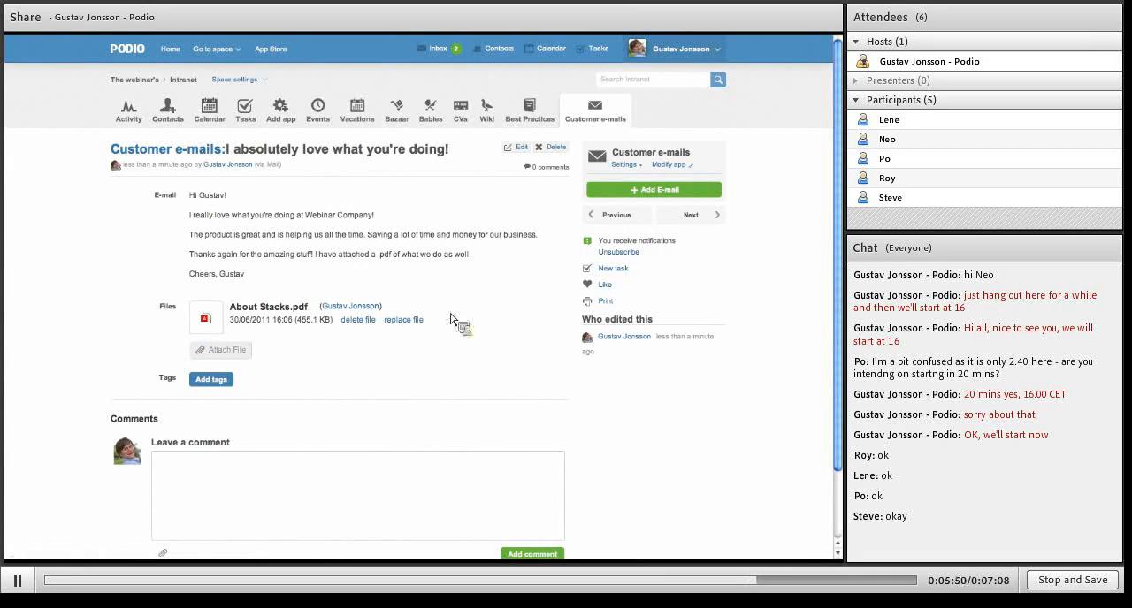
left_click(605, 283)
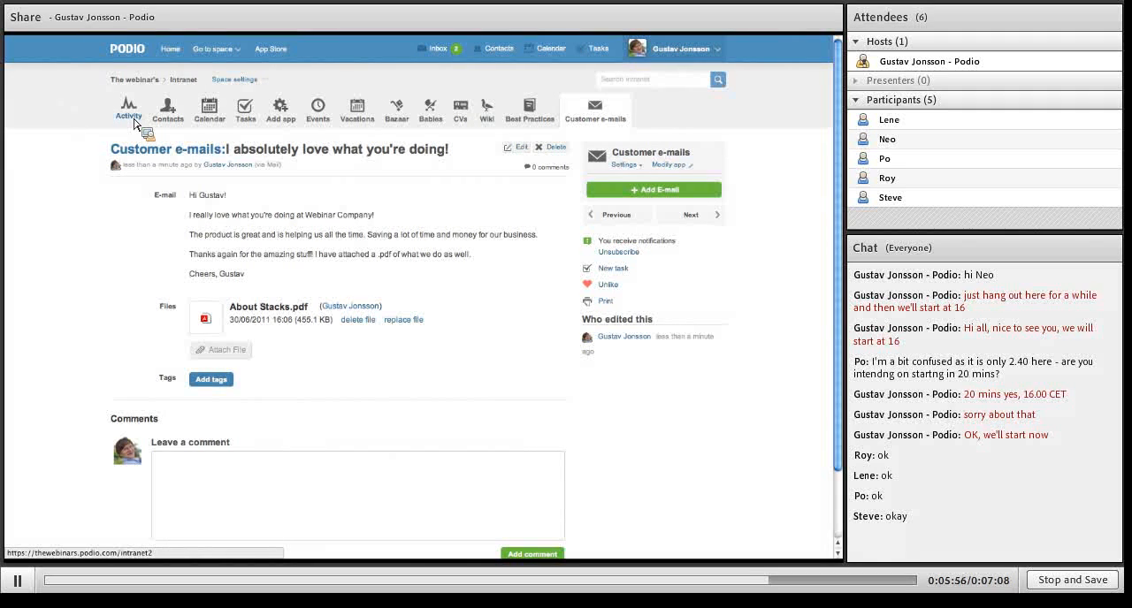
In the Activity stream, add the comment 'This was a nice message!' on the forwarded email entry
left_click(127, 109)
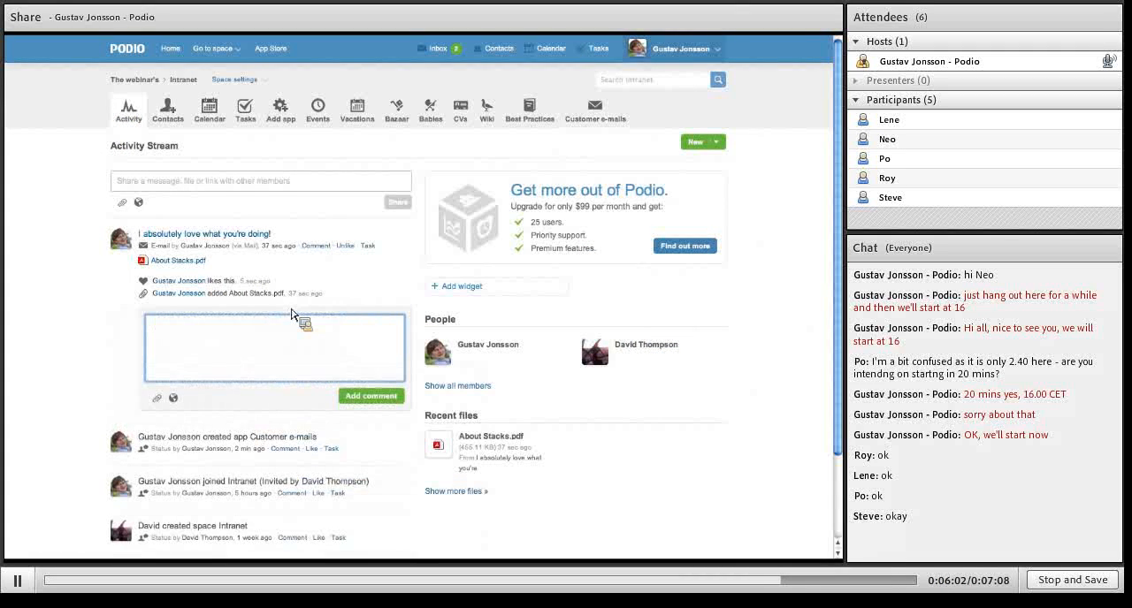
type("This was a nil")
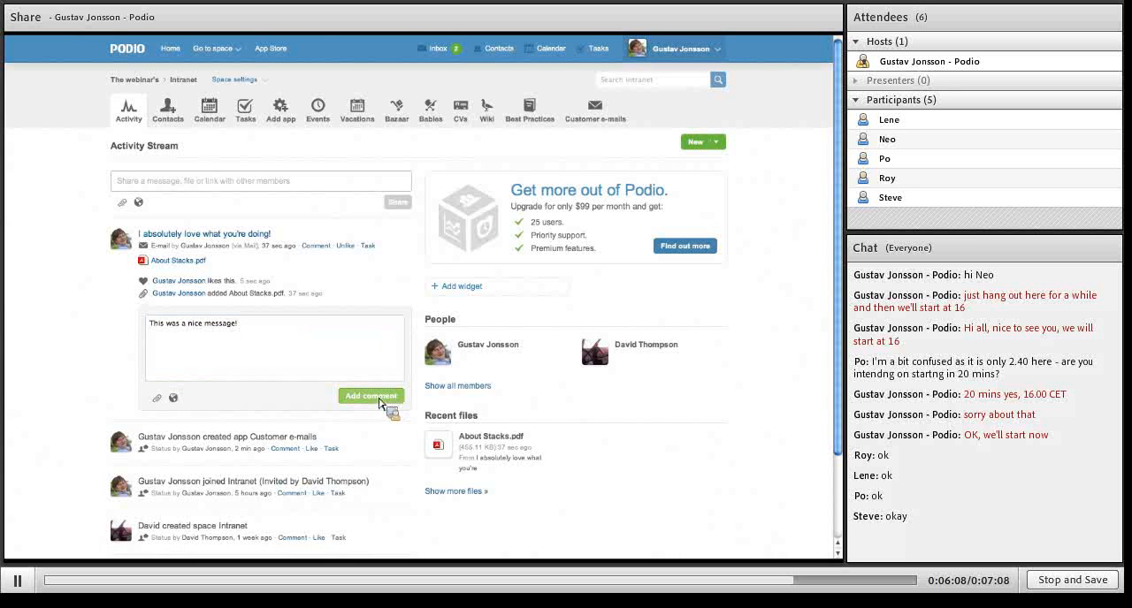
left_click(371, 396)
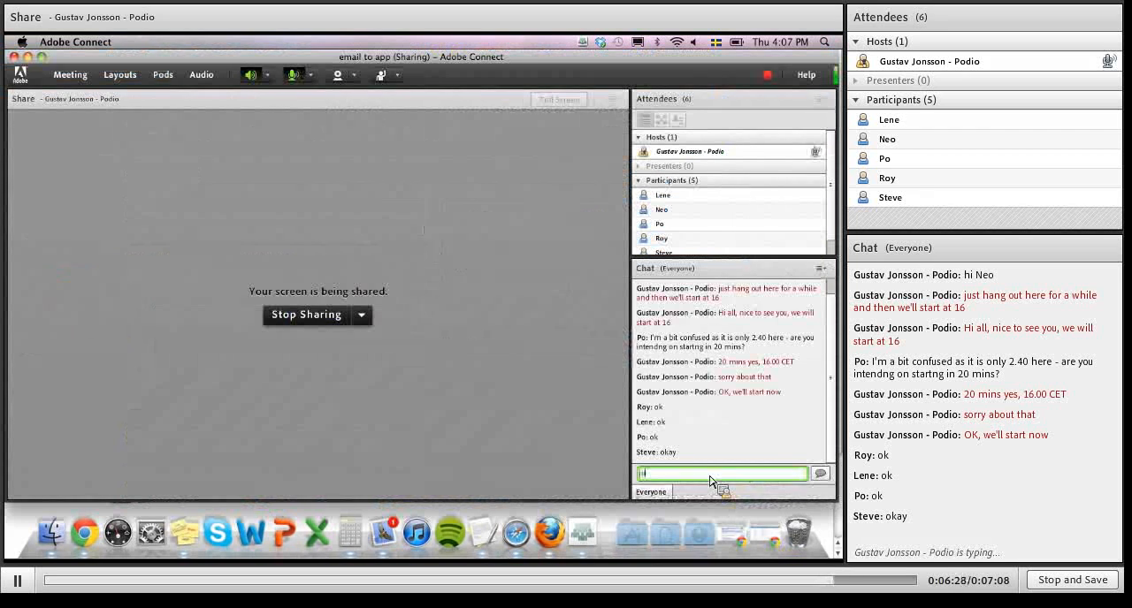
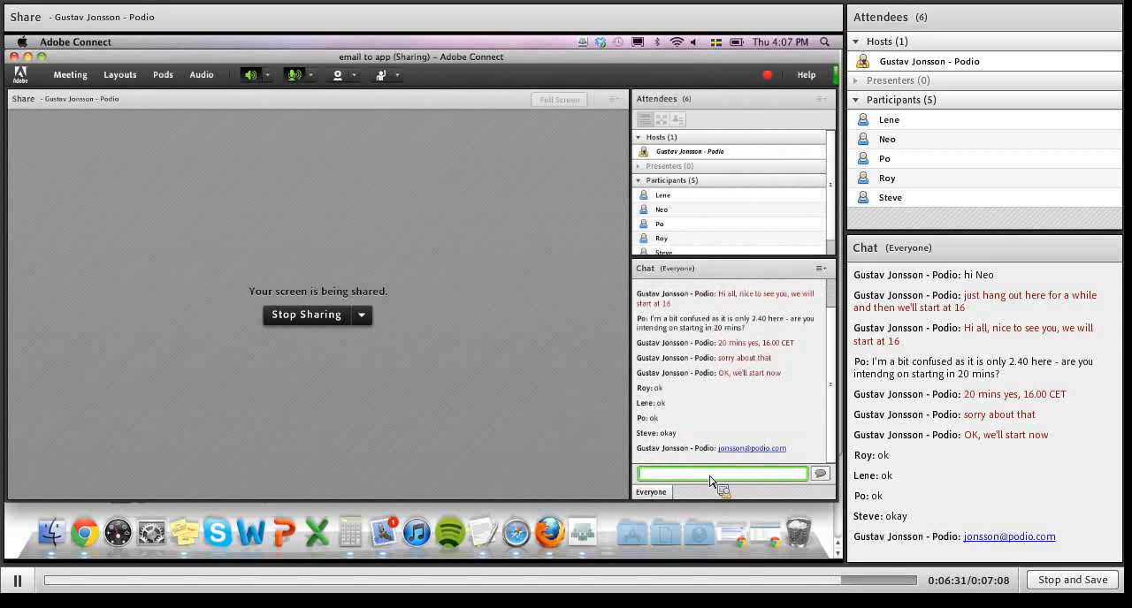
type("Sky")
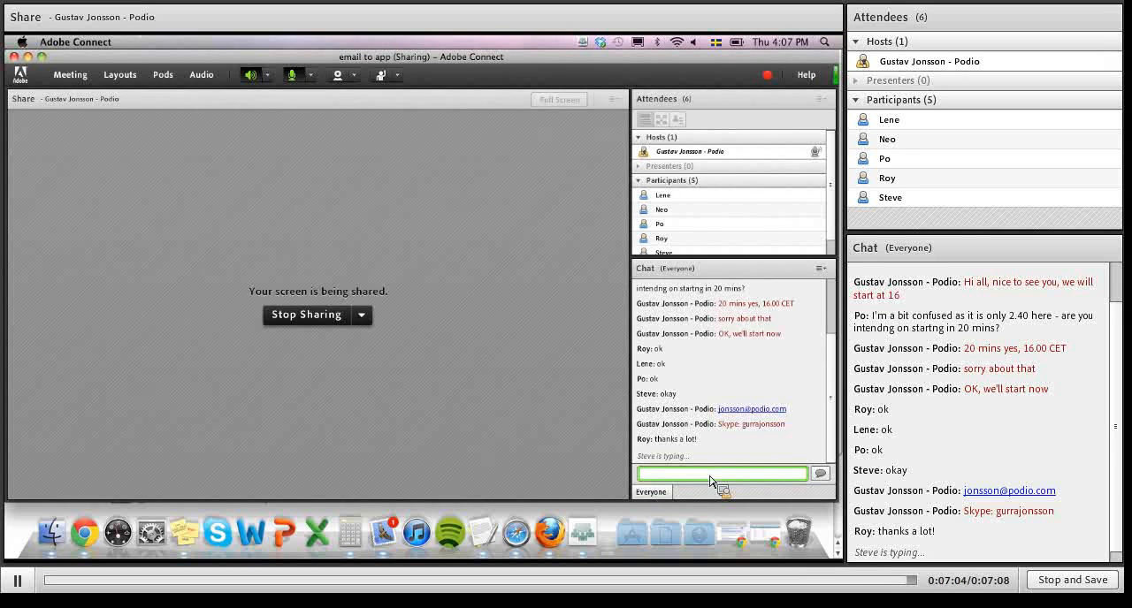
left_click(299, 74)
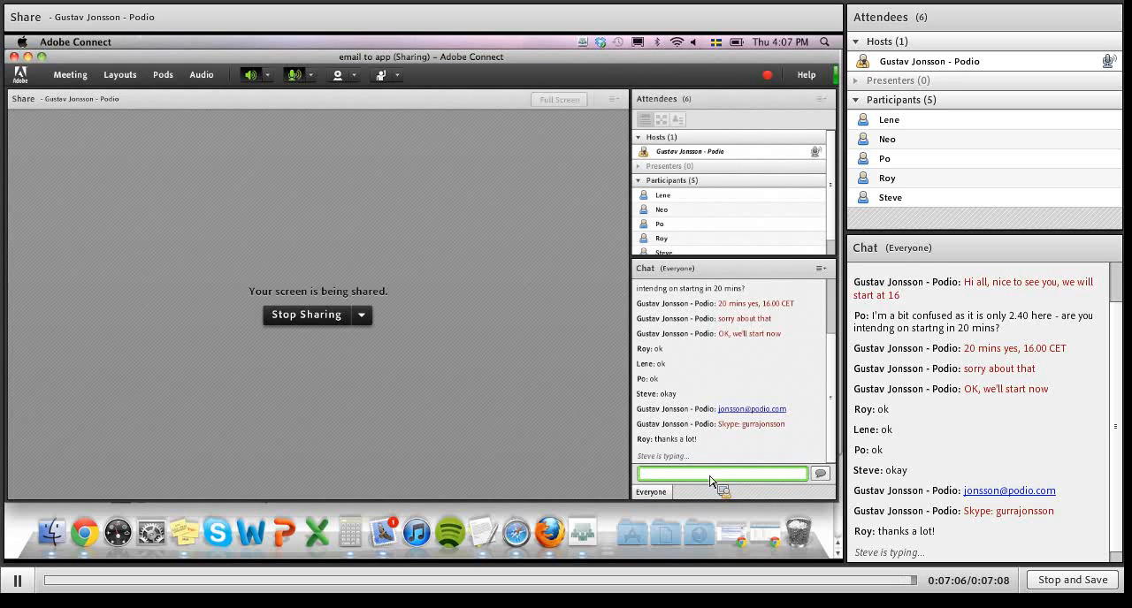